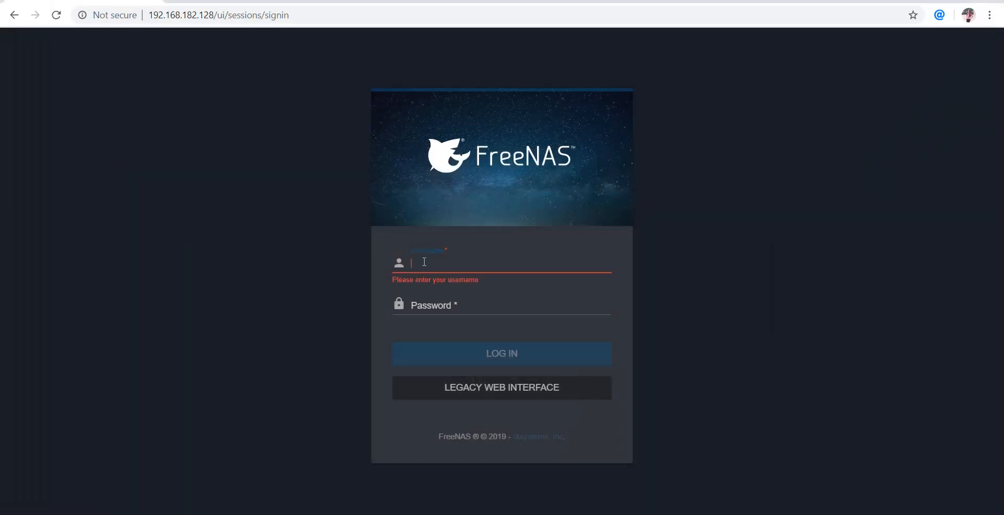
# Sign in to the FreeNAS web interface as root to reach the dashboard
pyautogui.write('r')
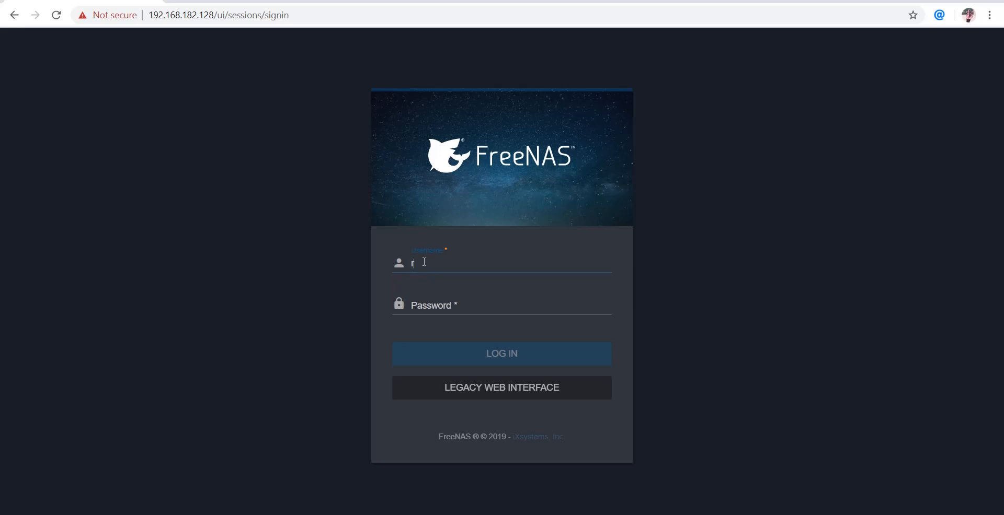
pyautogui.write('oo')
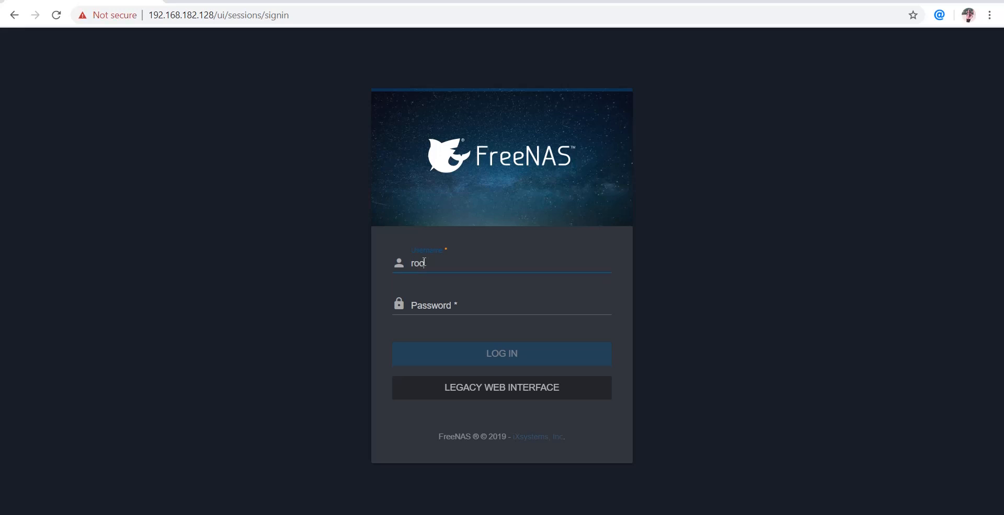
pyautogui.click(501, 305)
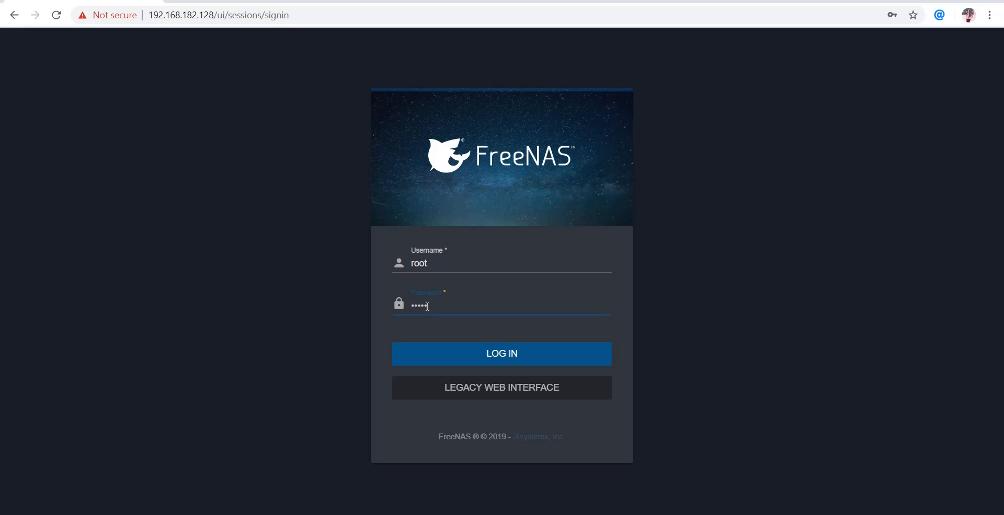
pyautogui.moveTo(464, 352)
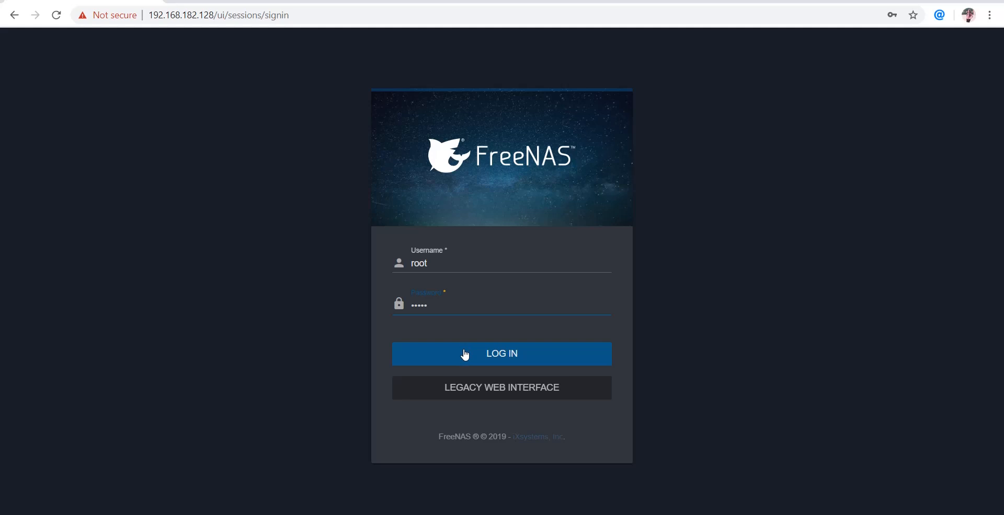
pyautogui.click(501, 354)
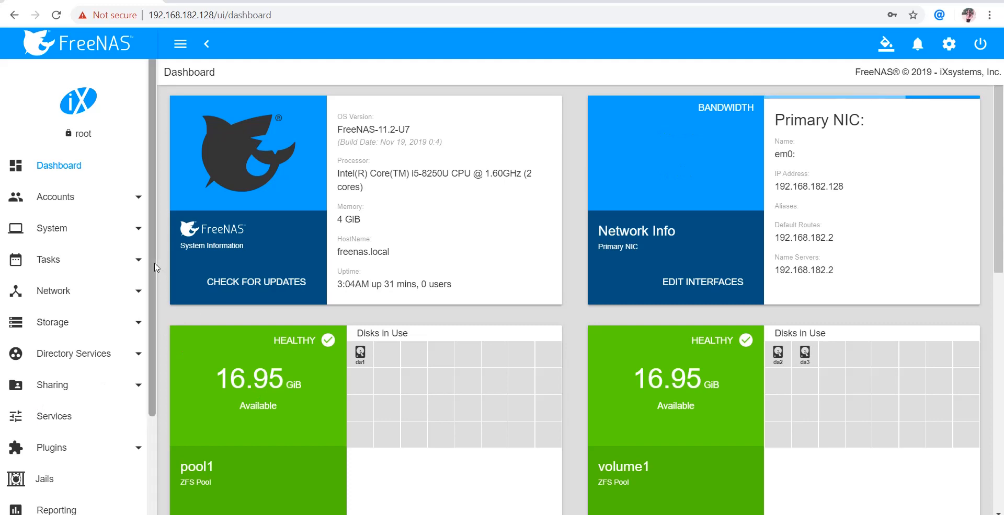
# Go to Sharing > Unix (NFS) Shares and add a new share, showing the blank form
pyautogui.scroll(-3)
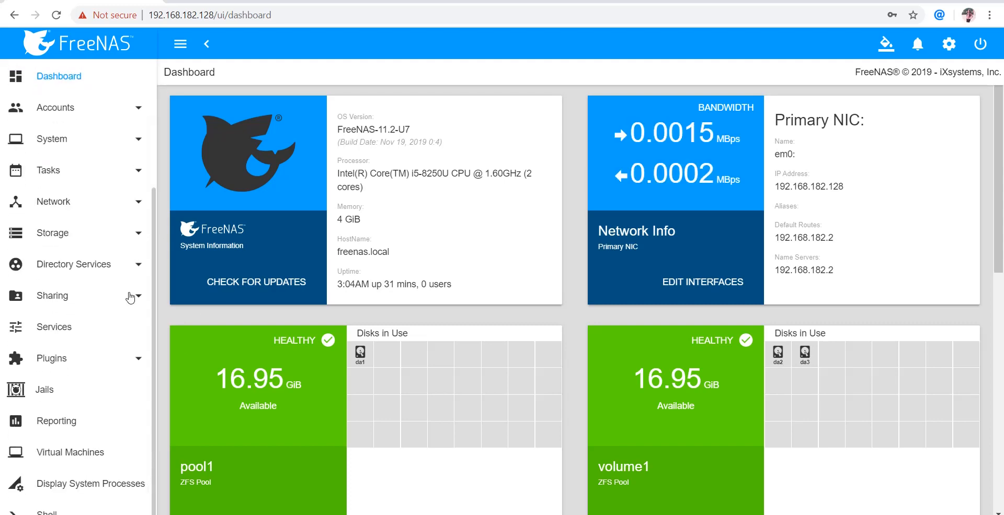
pyautogui.click(52, 295)
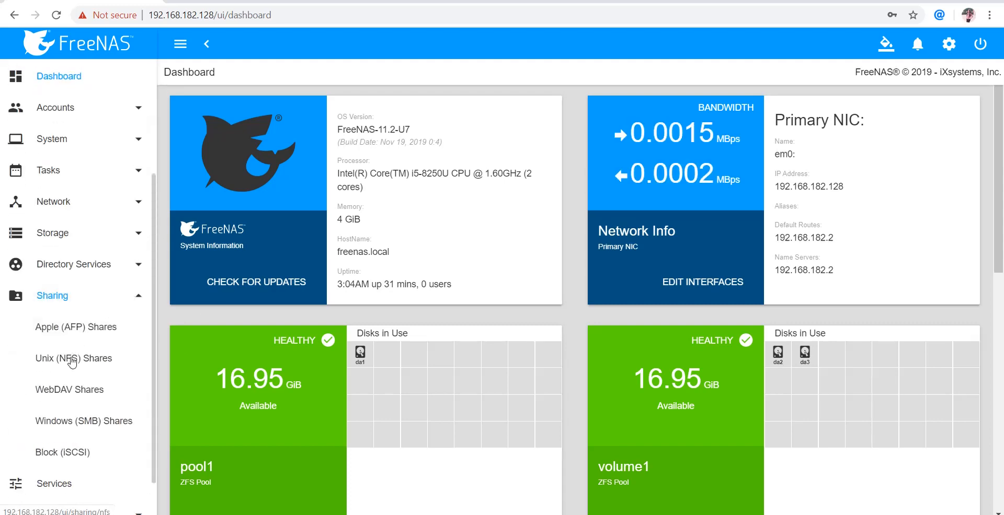
pyautogui.click(73, 358)
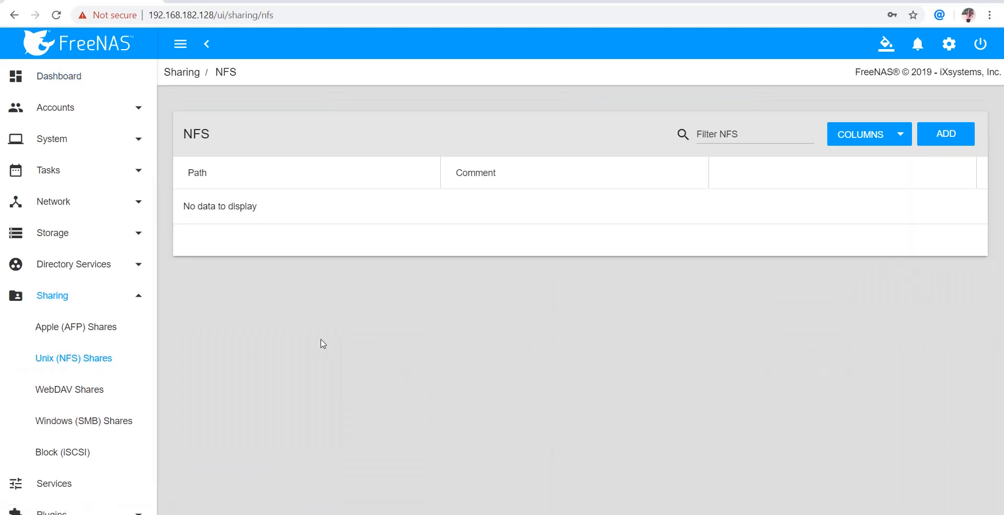
pyautogui.moveTo(729, 185)
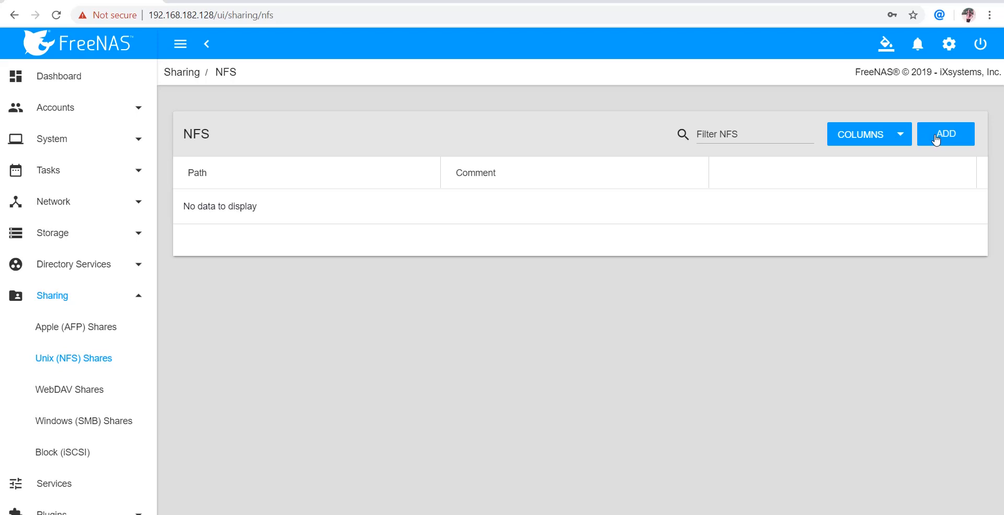
pyautogui.click(945, 135)
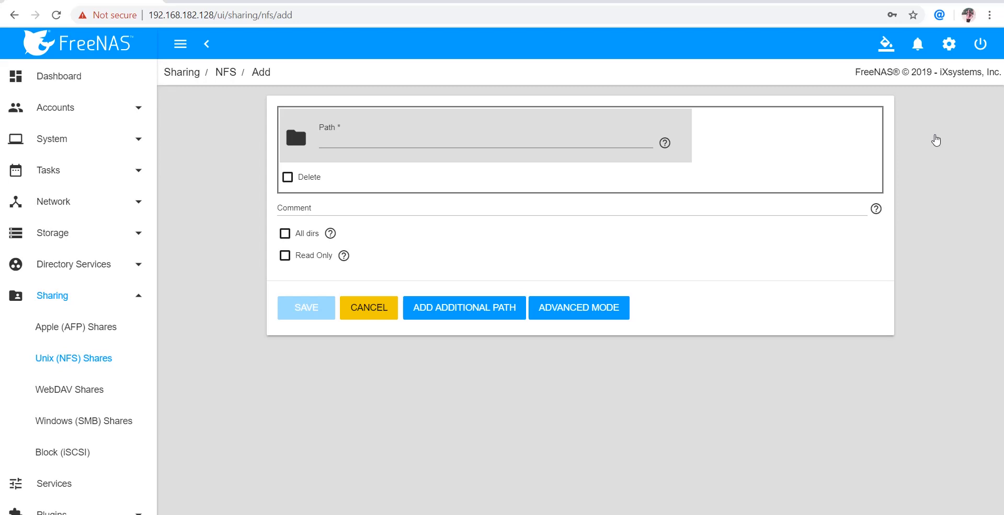
pyautogui.moveTo(503, 475)
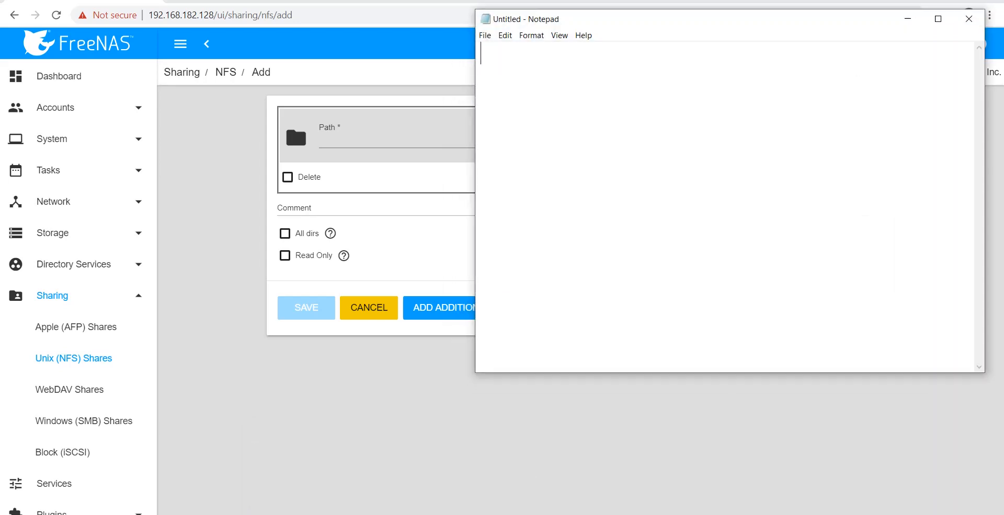
# Write a Notepad heading about notes regarding sharing using NFS
pyautogui.write('Some point')
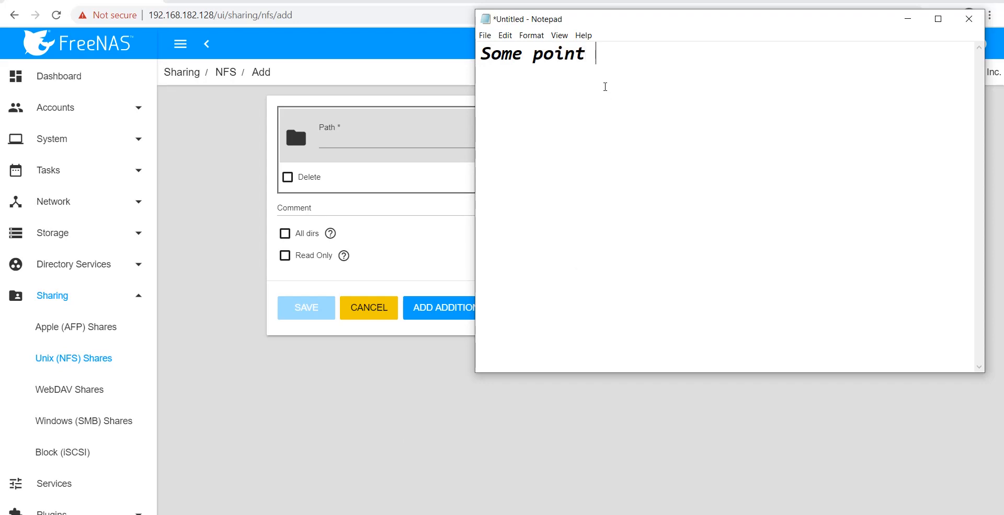
pyautogui.write('regarding')
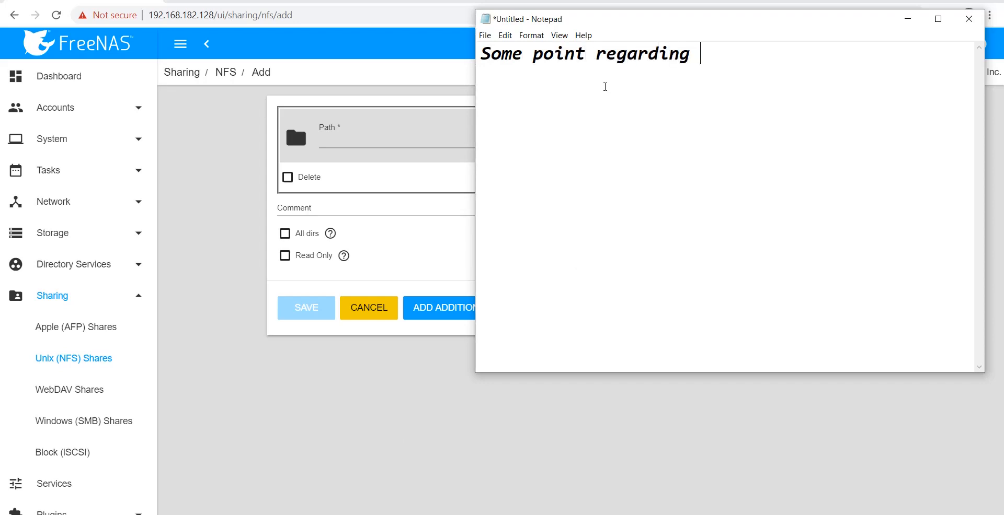
pyautogui.write('Sharing')
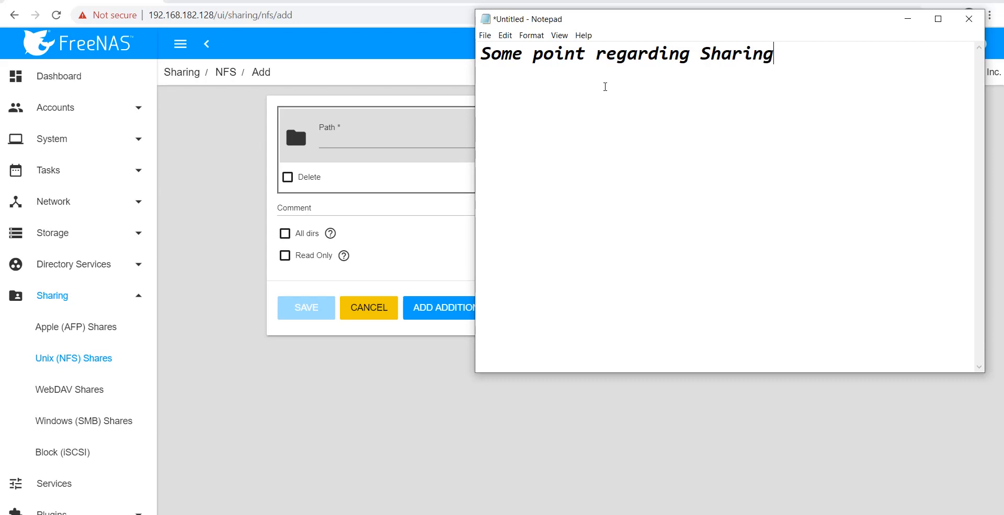
pyautogui.write('using N')
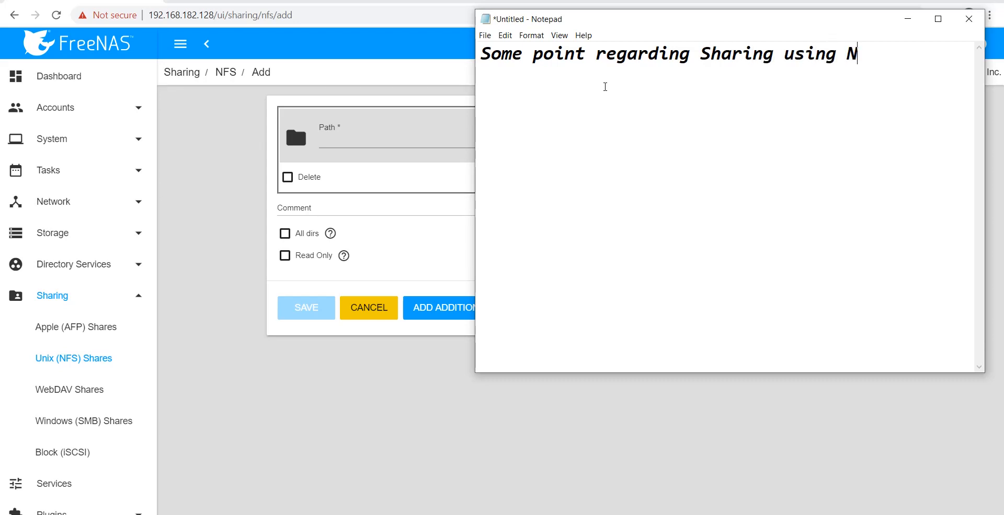
pyautogui.write('FS')
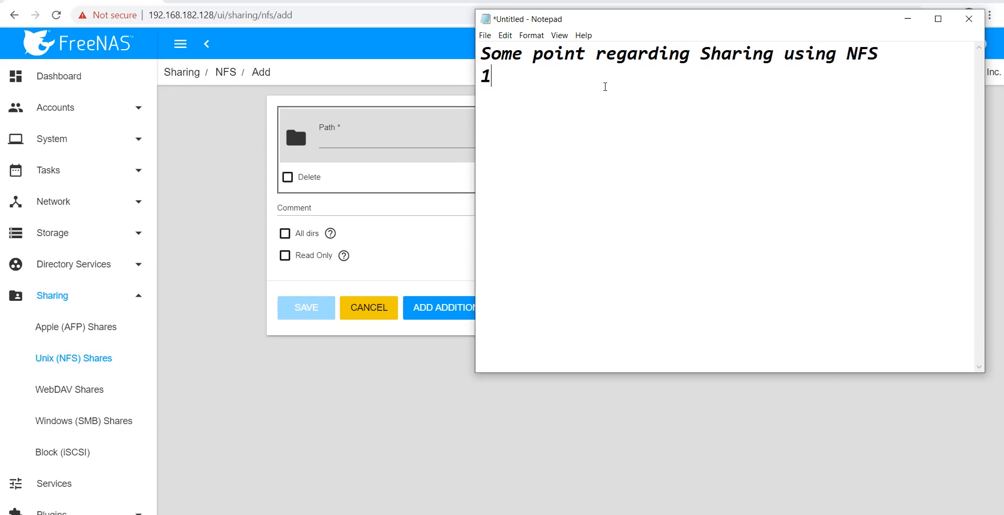
pyautogui.write(')')
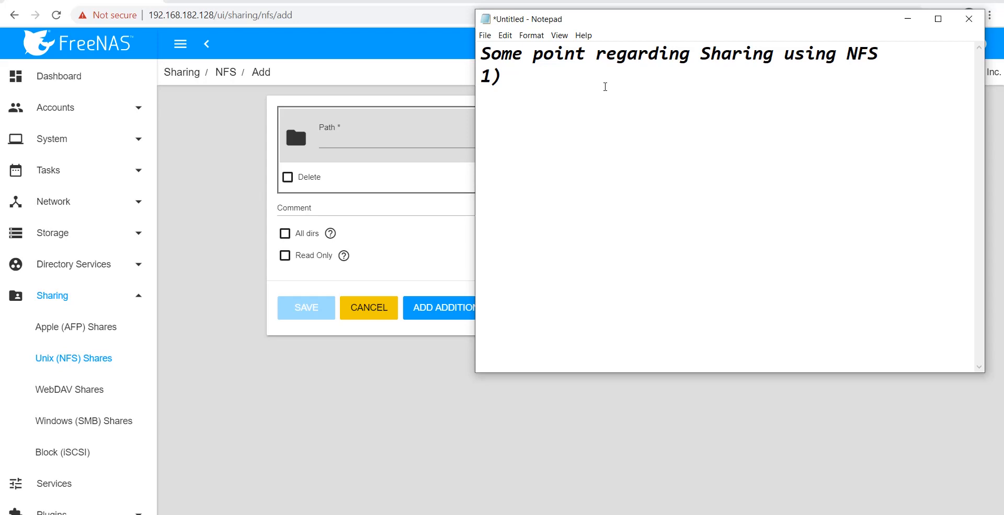
pyautogui.click(509, 76)
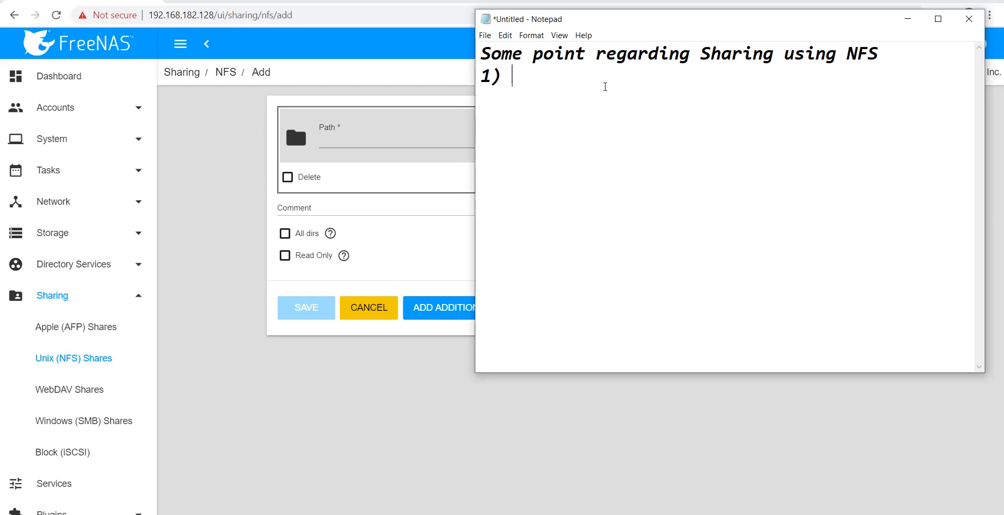
# Note point 1: clients specify the path when mounting the share
pyautogui.write('Clients')
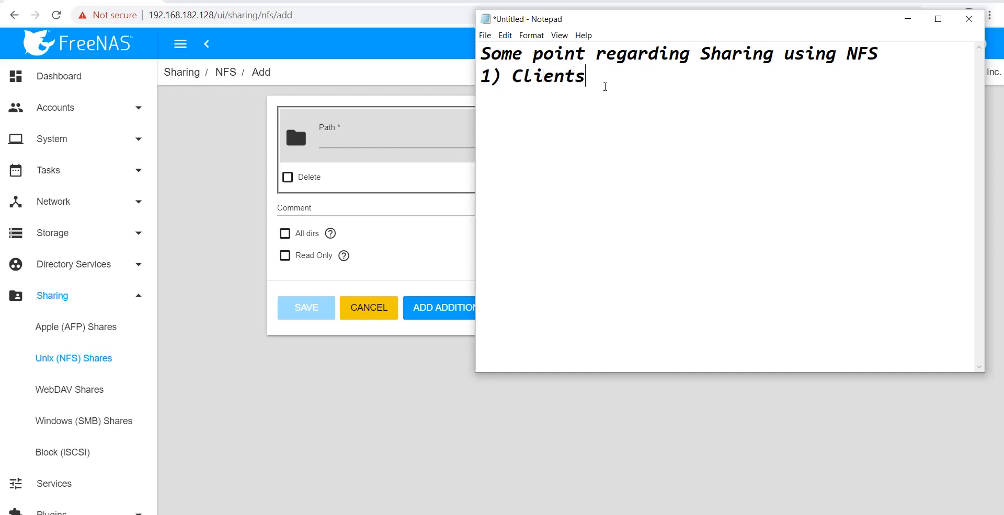
pyautogui.write('spe')
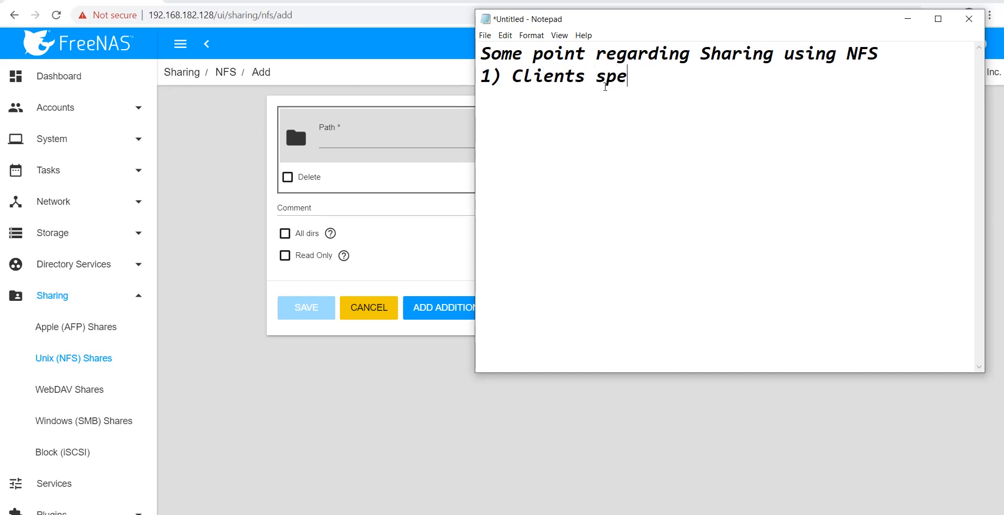
pyautogui.write('cify t')
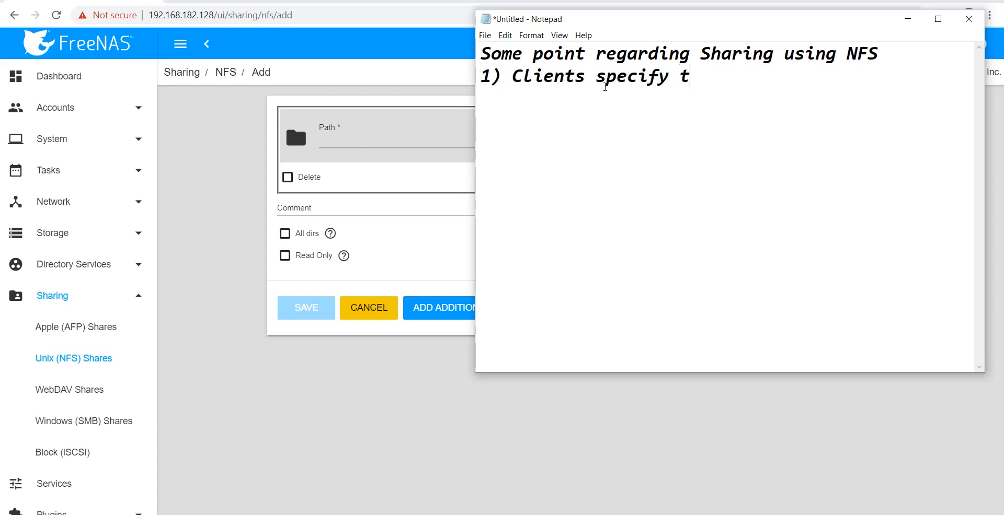
pyautogui.write('he path')
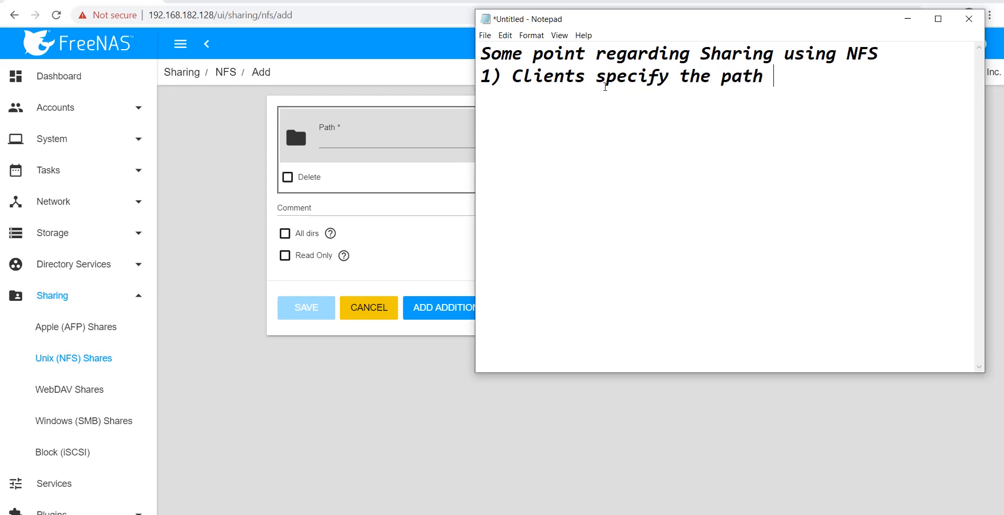
pyautogui.write('when m')
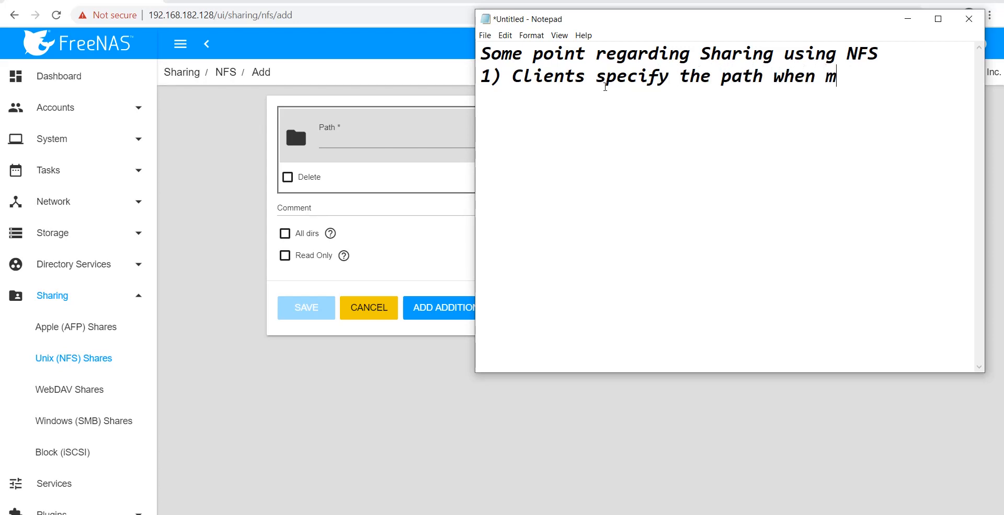
pyautogui.write('ounting t')
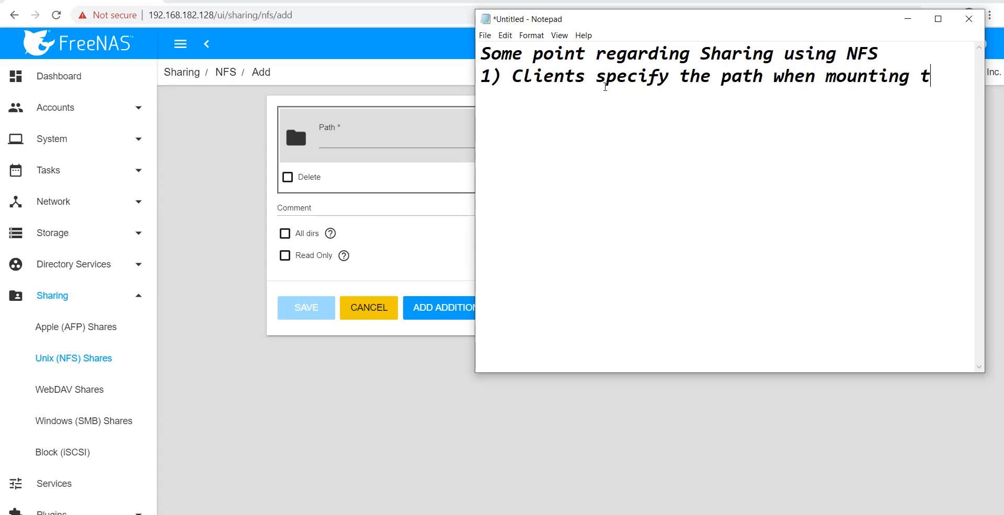
pyautogui.write('he share')
pyautogui.write('2)')
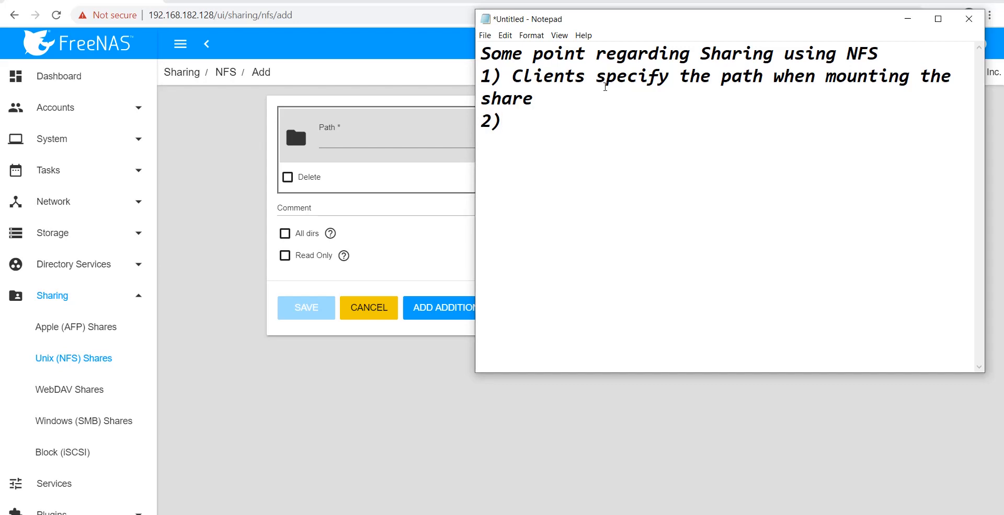
# Note that Maproot restricts only root user permissions
pyautogui.click(509, 122)
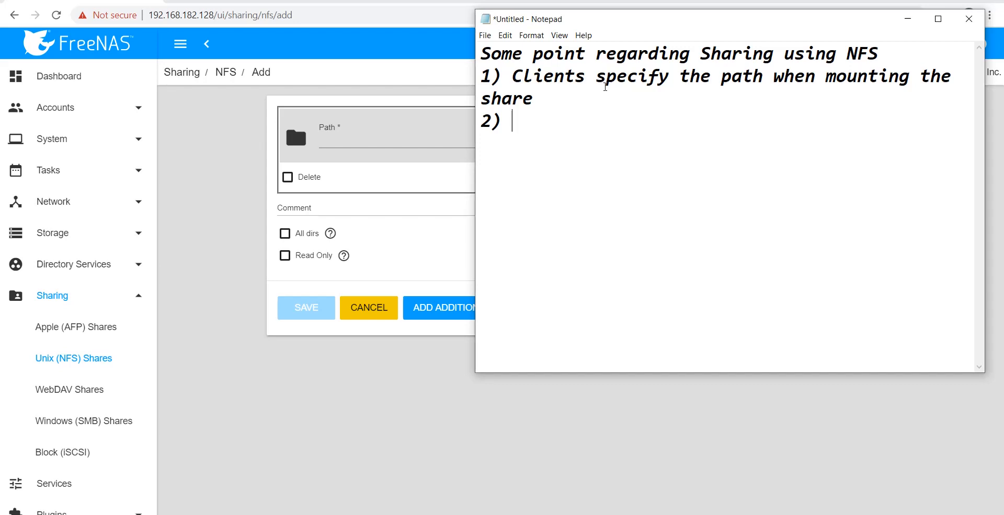
pyautogui.write('T')
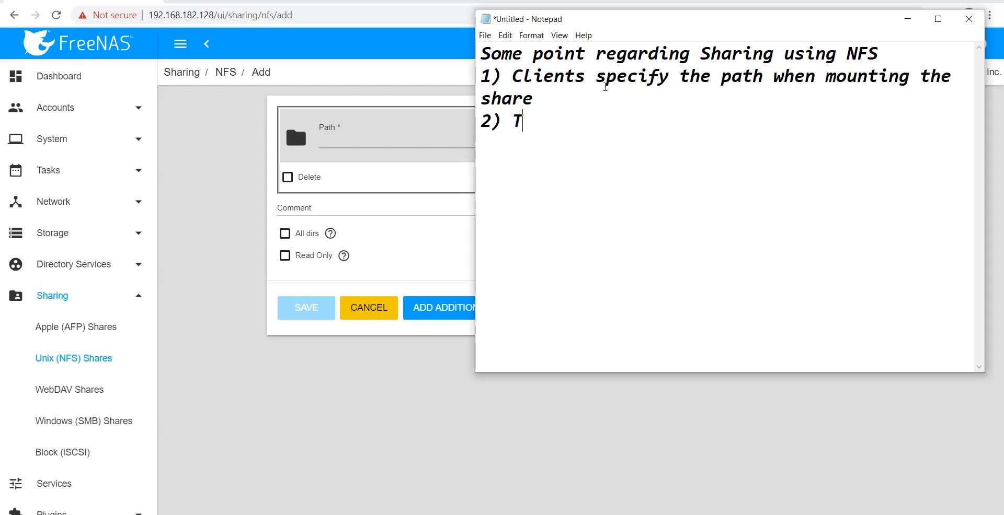
pyautogui.write('he Mapro')
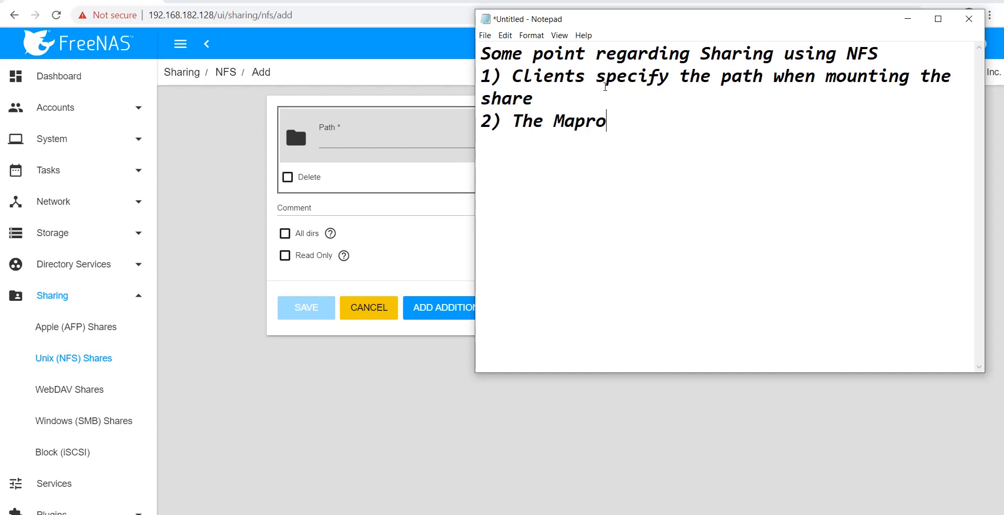
pyautogui.write('ot')
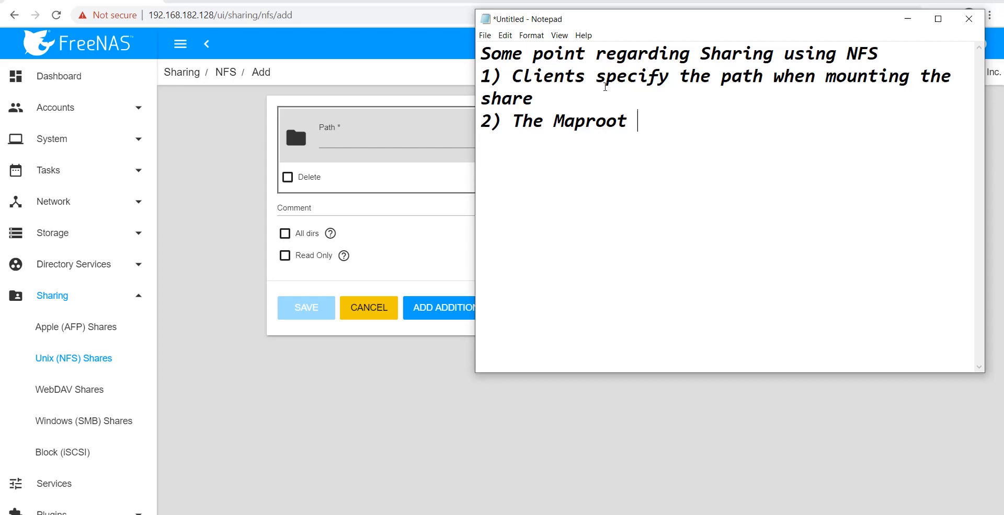
pyautogui.write('- res')
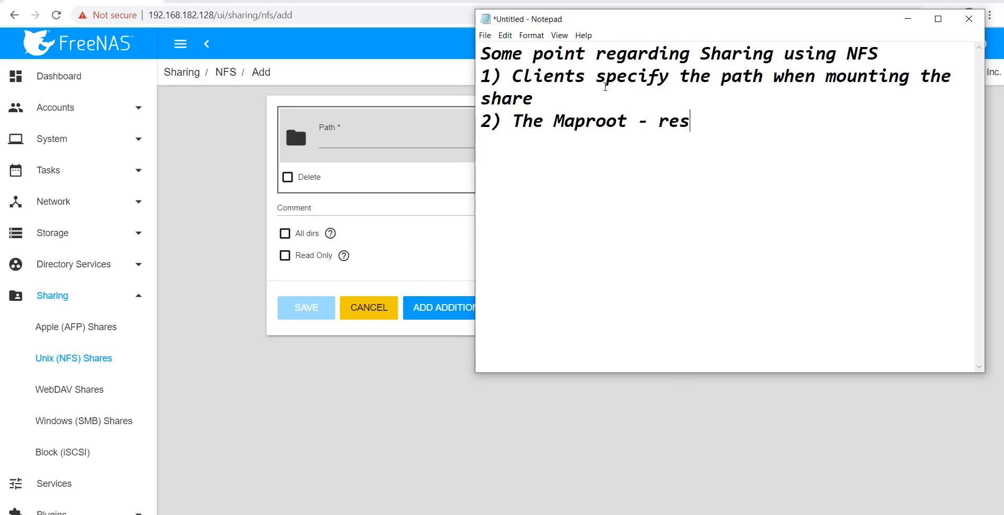
pyautogui.write('tr')
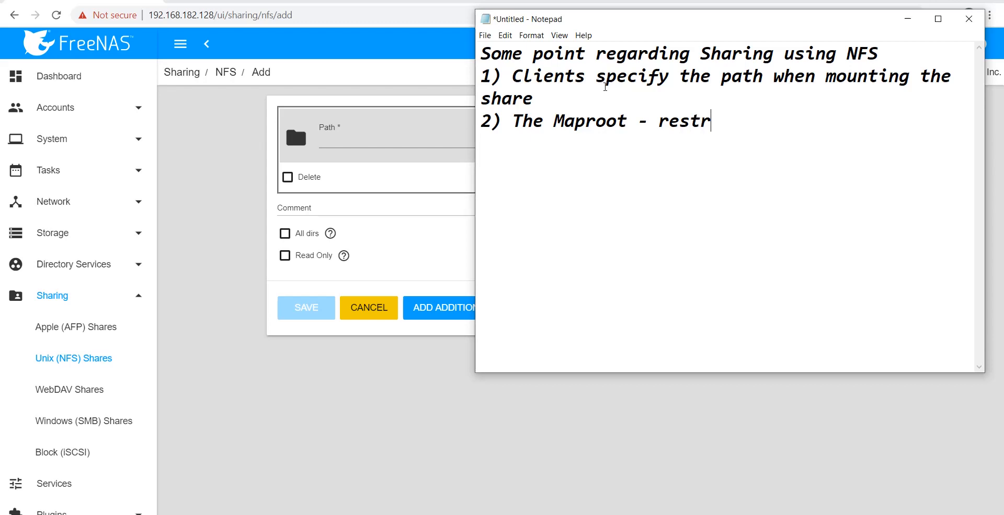
pyautogui.write('ict')
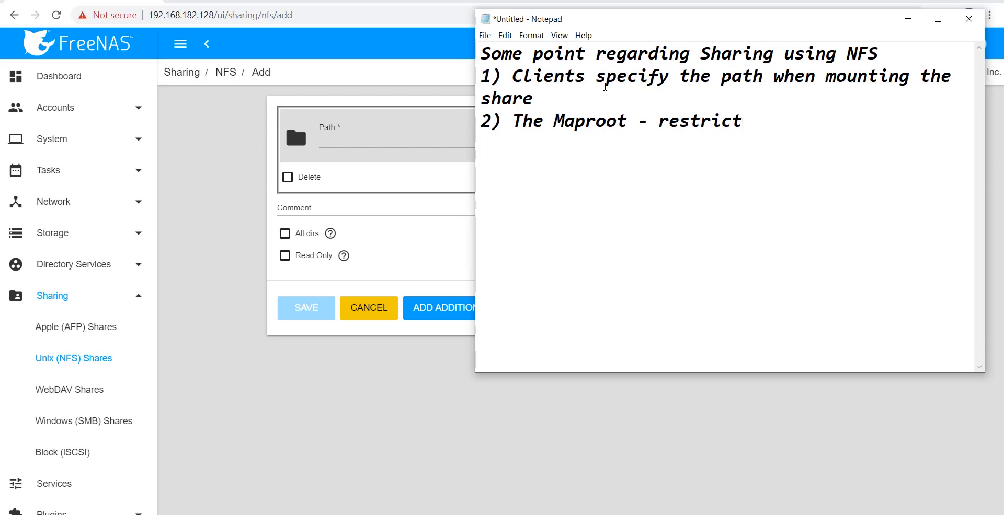
pyautogui.write('only')
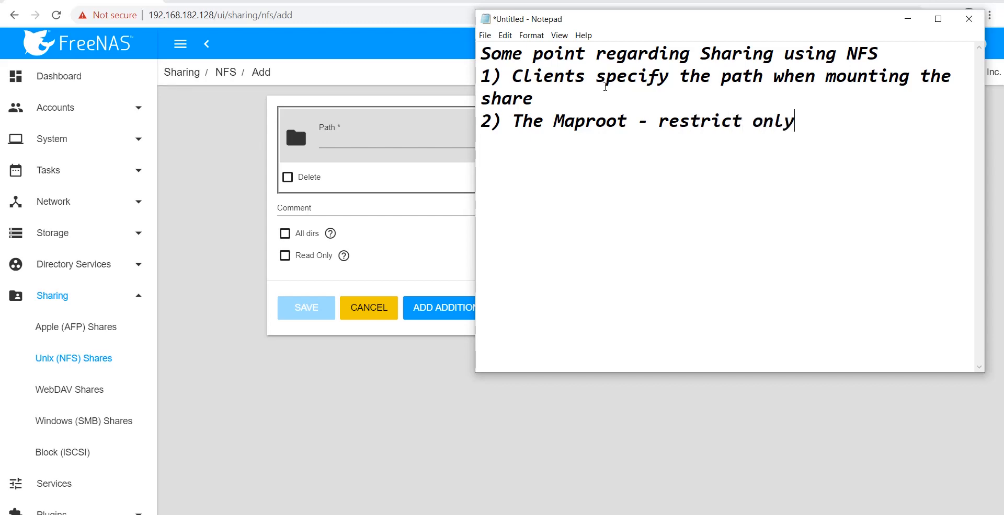
pyautogui.write('root us')
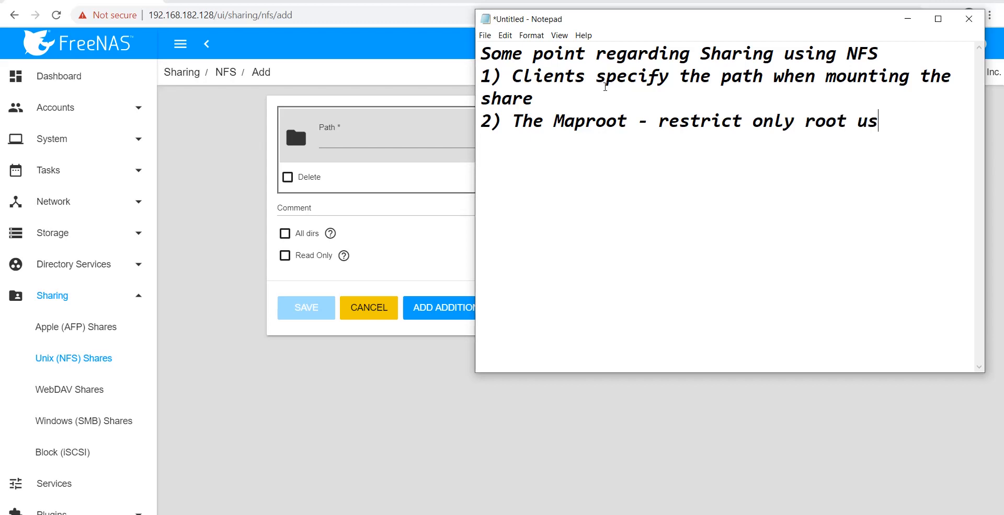
pyautogui.write('er p')
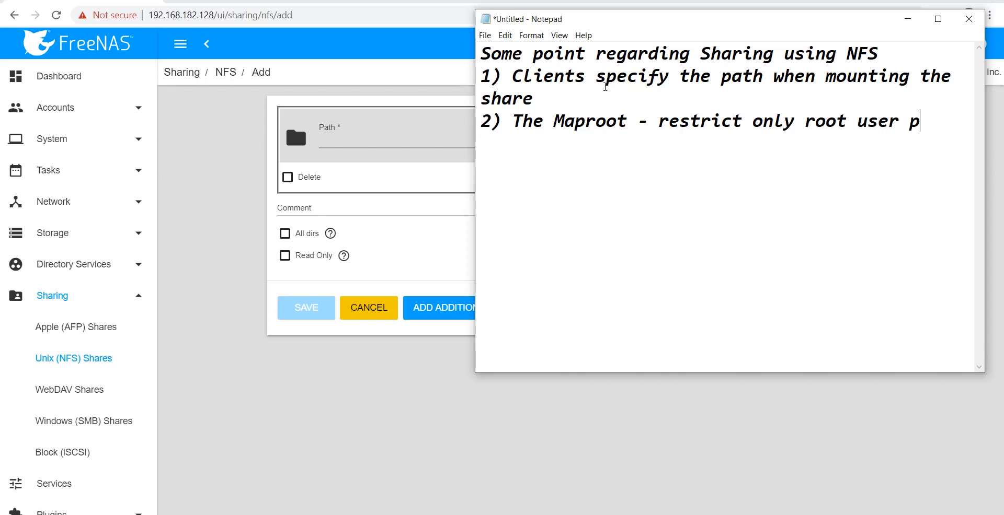
pyautogui.write('ermissions')
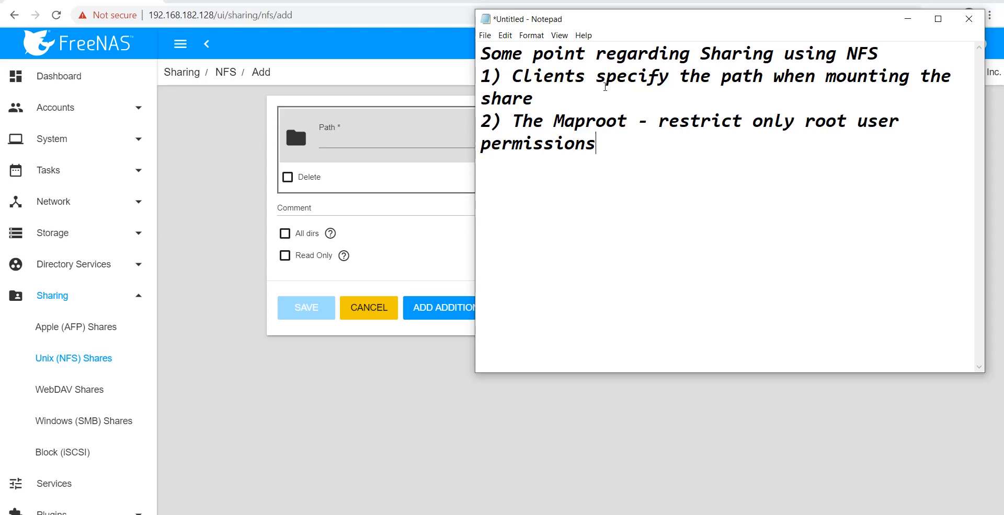
pyautogui.press('Return')
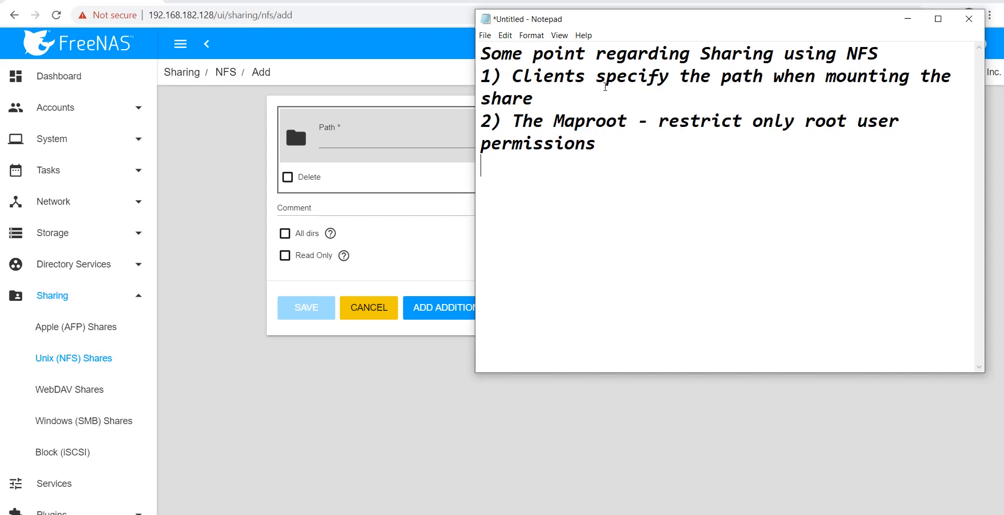
# Note that Mapall restricts permissions of all users/client
pyautogui.write('The Mapa')
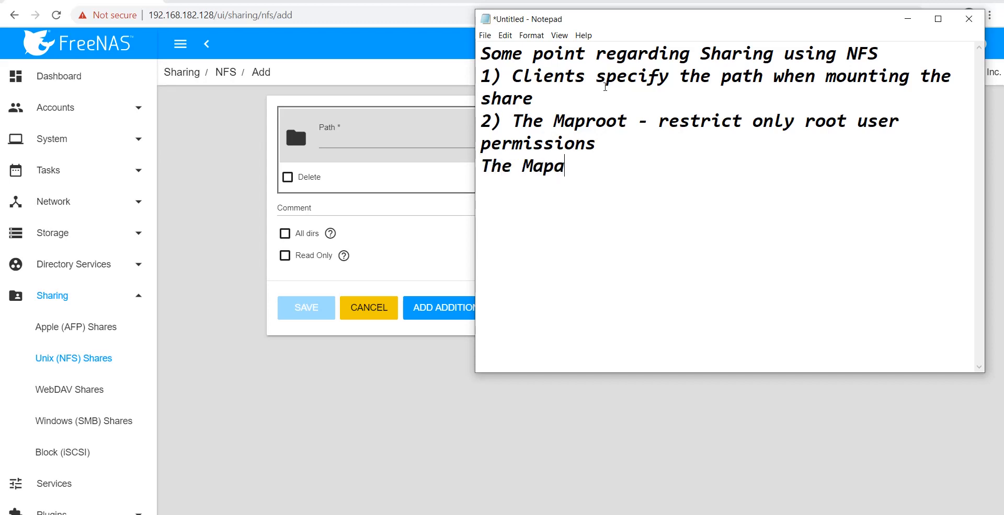
pyautogui.write('ll-')
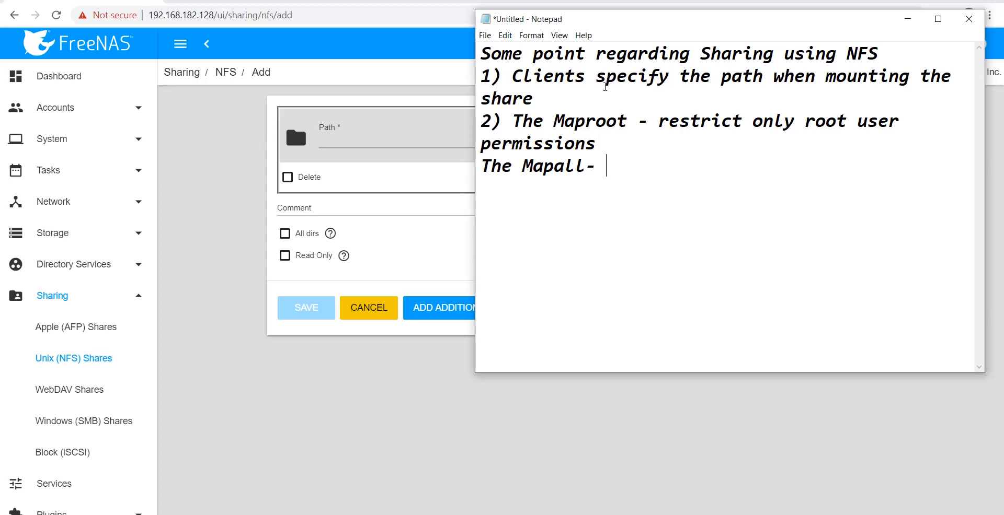
pyautogui.write('to c')
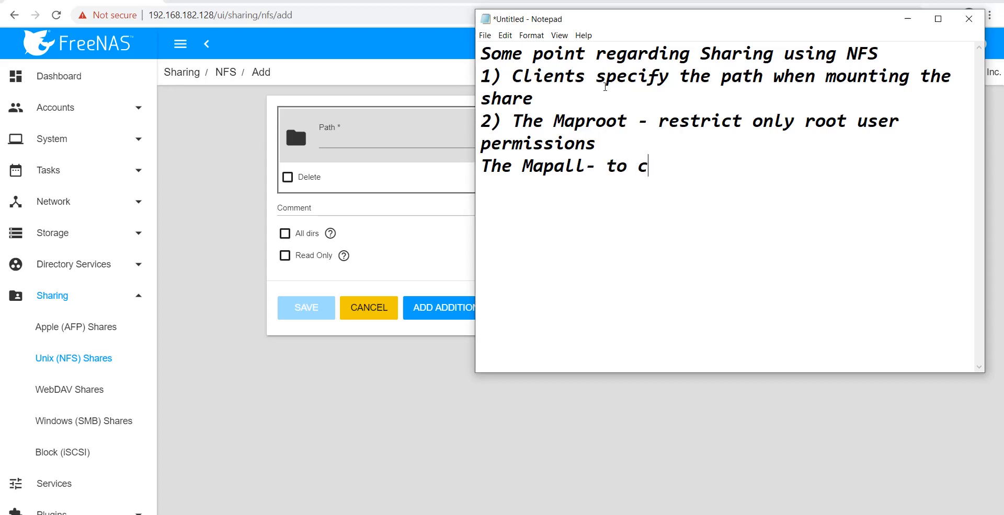
pyautogui.write('restri')
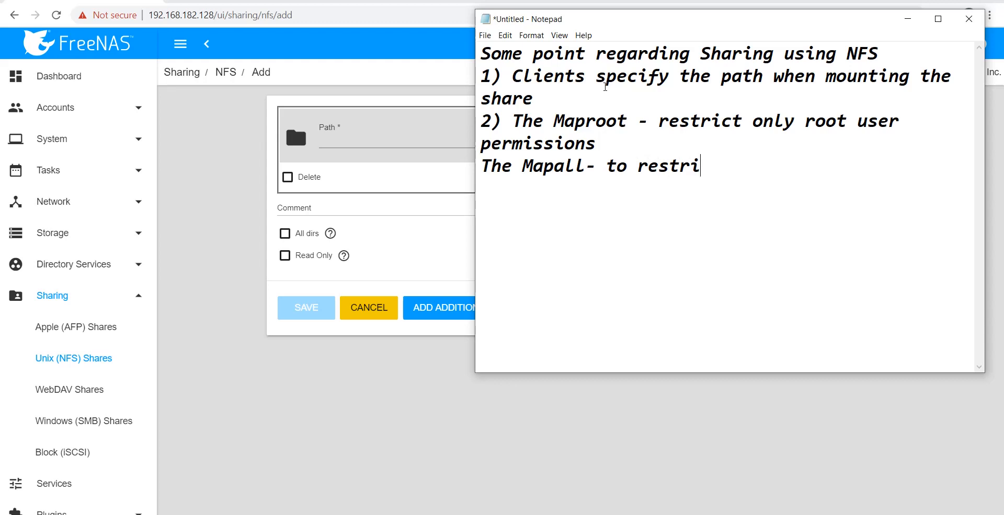
pyautogui.write('ct per')
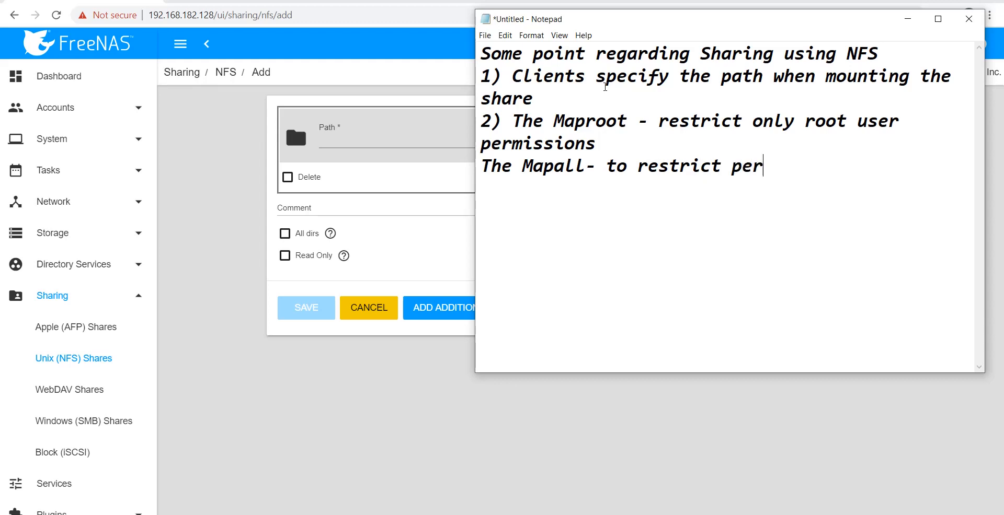
pyautogui.write('missions o')
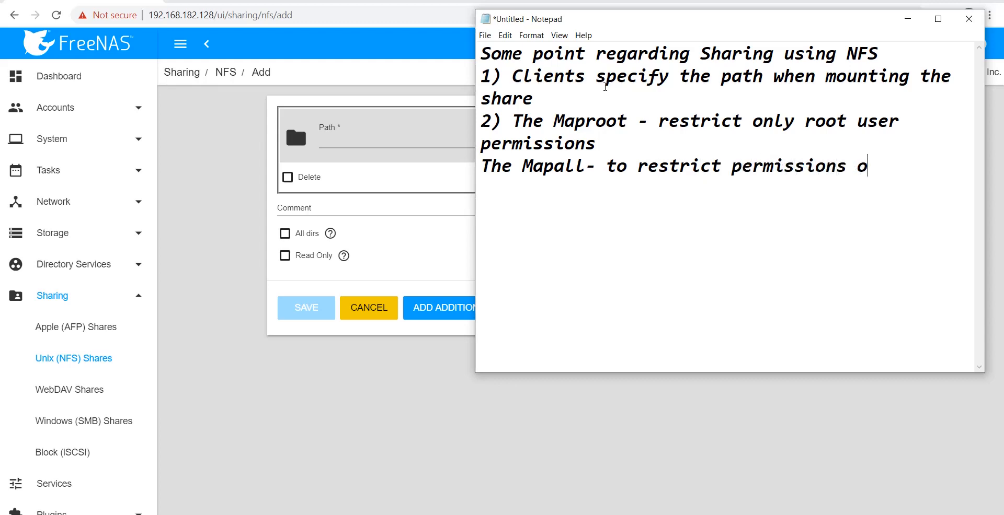
pyautogui.write('f al')
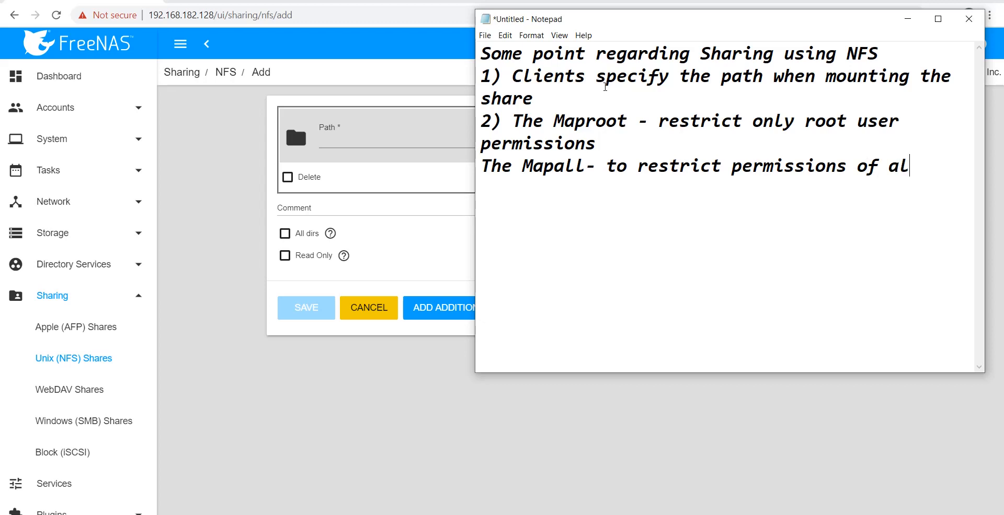
pyautogui.write('l users')
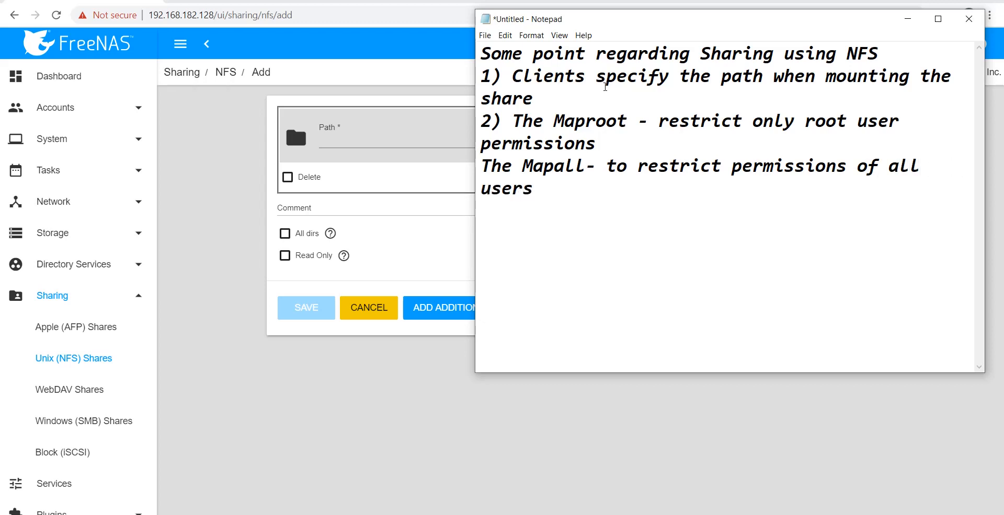
pyautogui.write('/client')
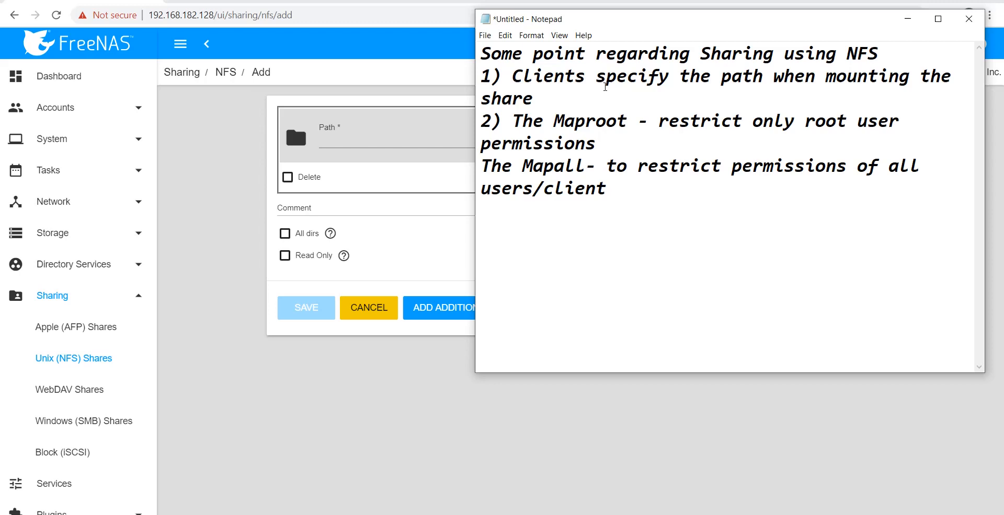
# Write point 3: each pool or dataset is considered a unique filesystem
pyautogui.write('3')
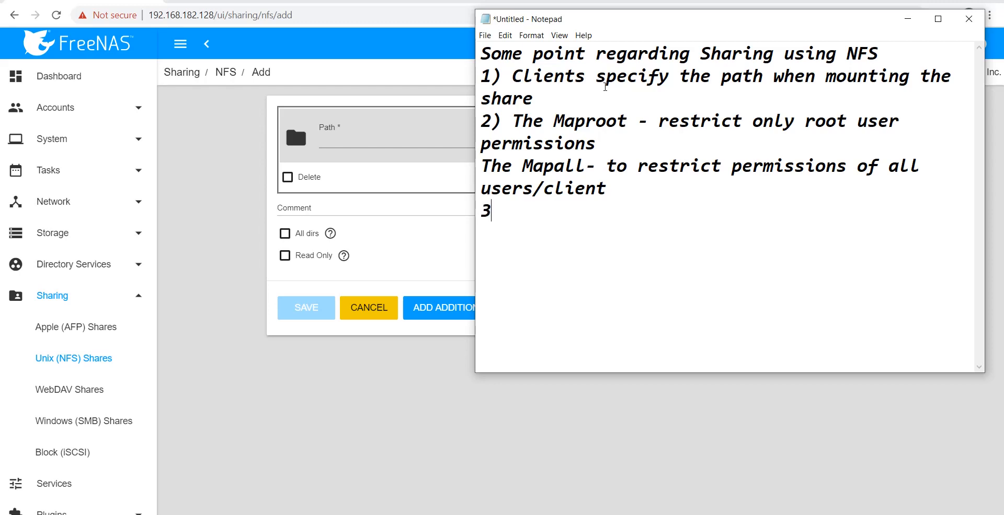
pyautogui.write(')')
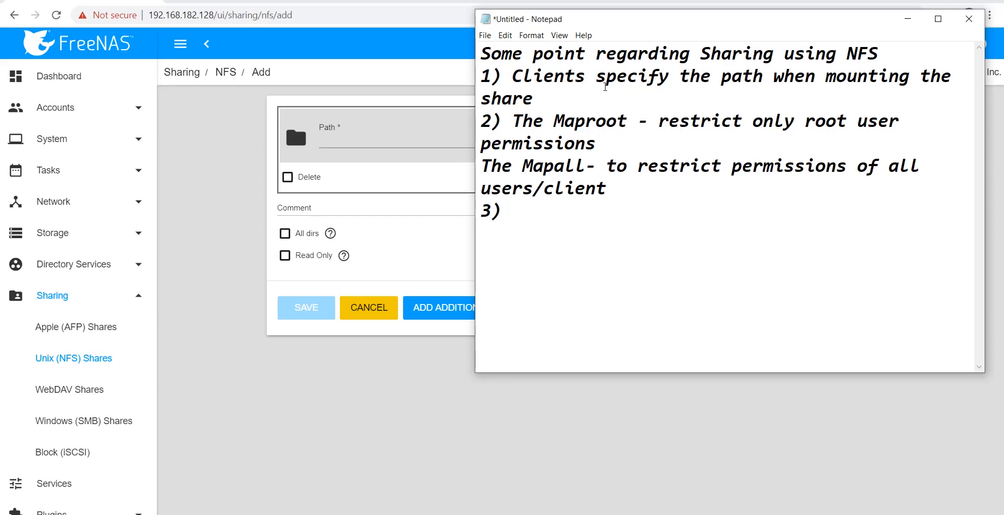
pyautogui.click(511, 211)
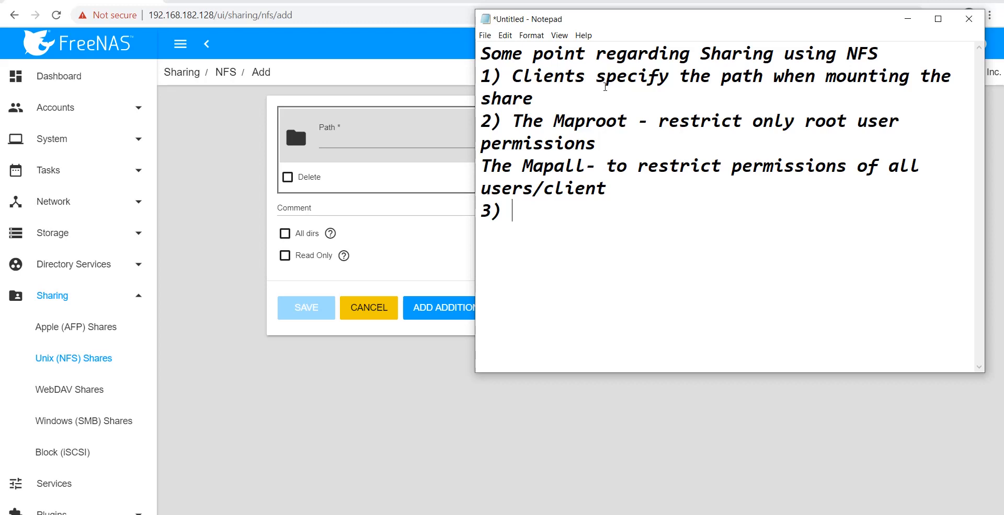
pyautogui.write('Each')
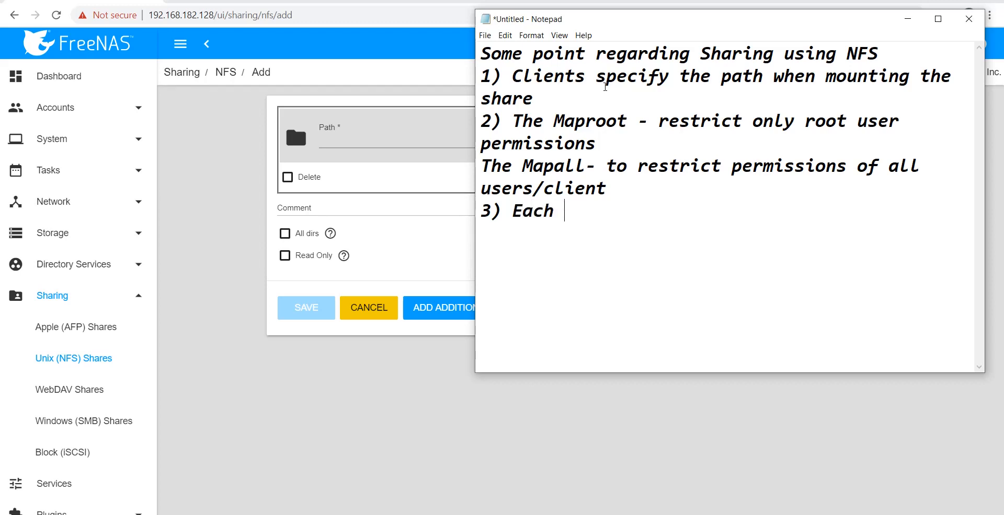
pyautogui.write('po')
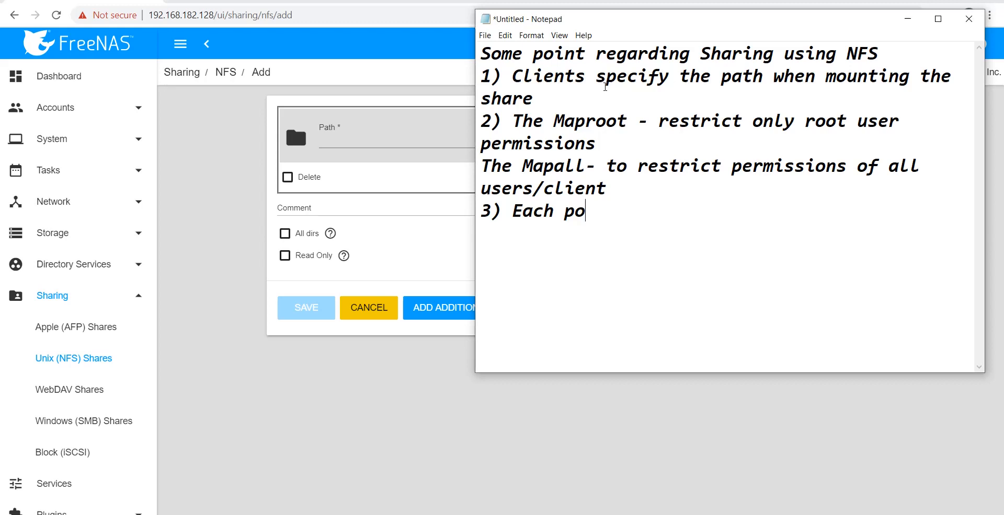
pyautogui.write('ol')
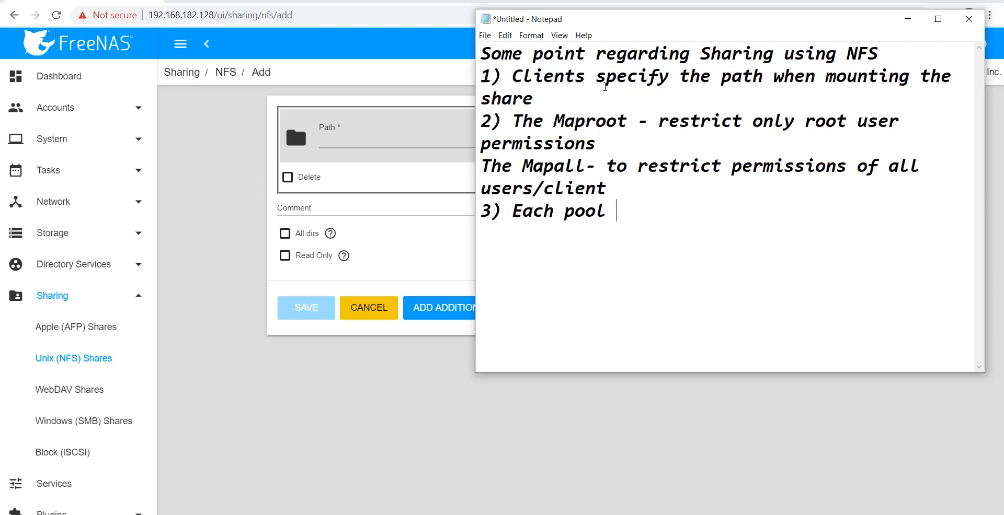
pyautogui.write('or dataset')
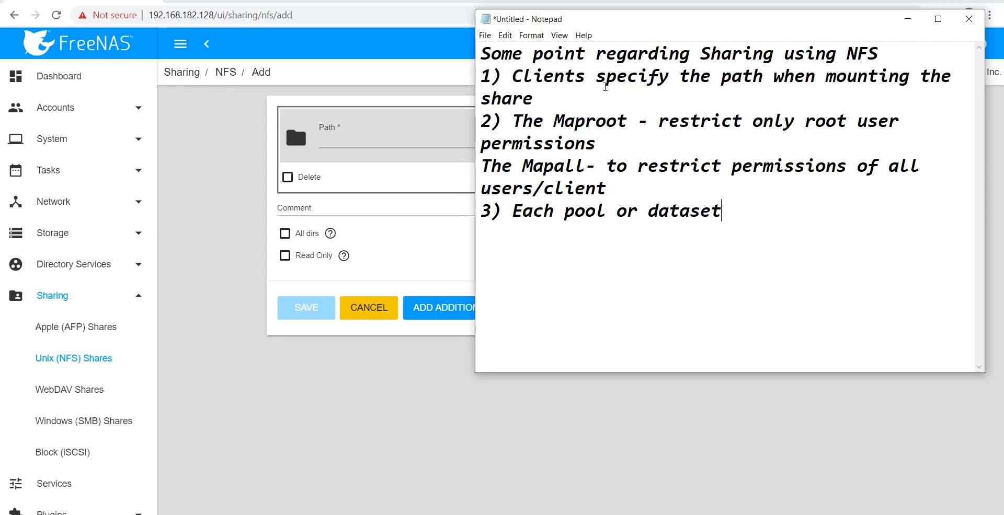
pyautogui.write('is cons')
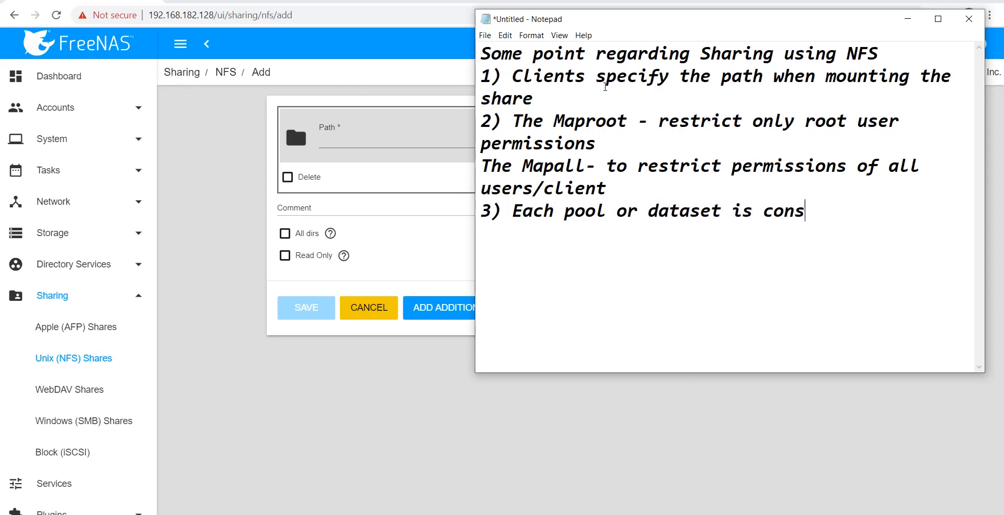
pyautogui.write('idered')
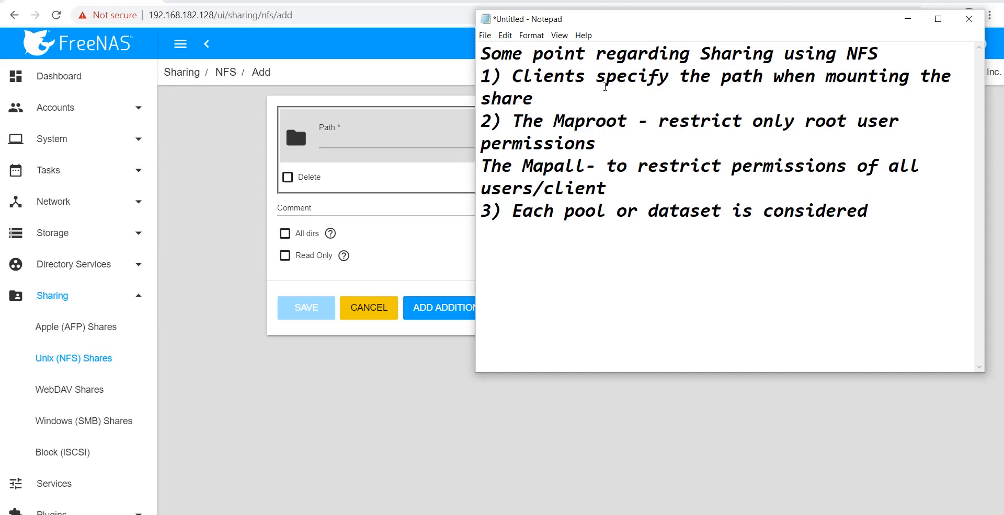
pyautogui.write('a un')
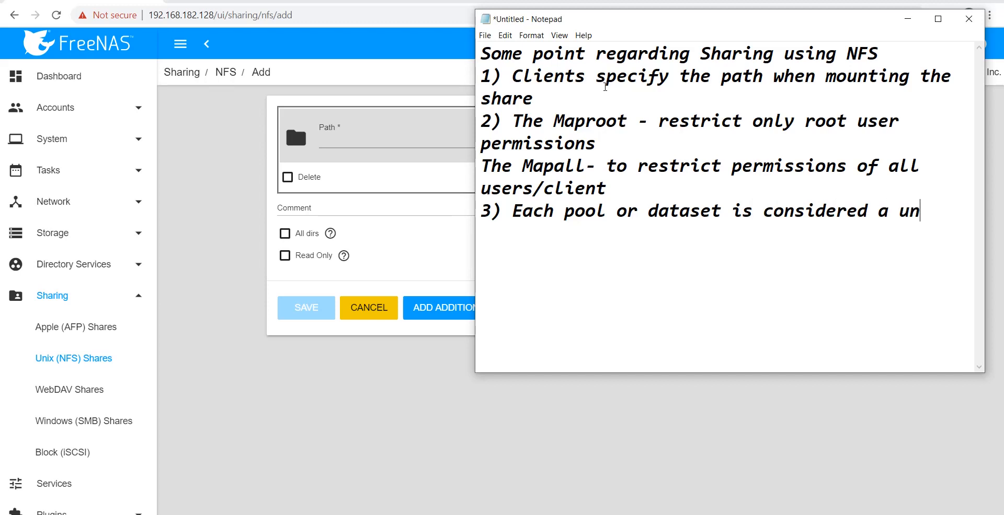
pyautogui.write('ique fil')
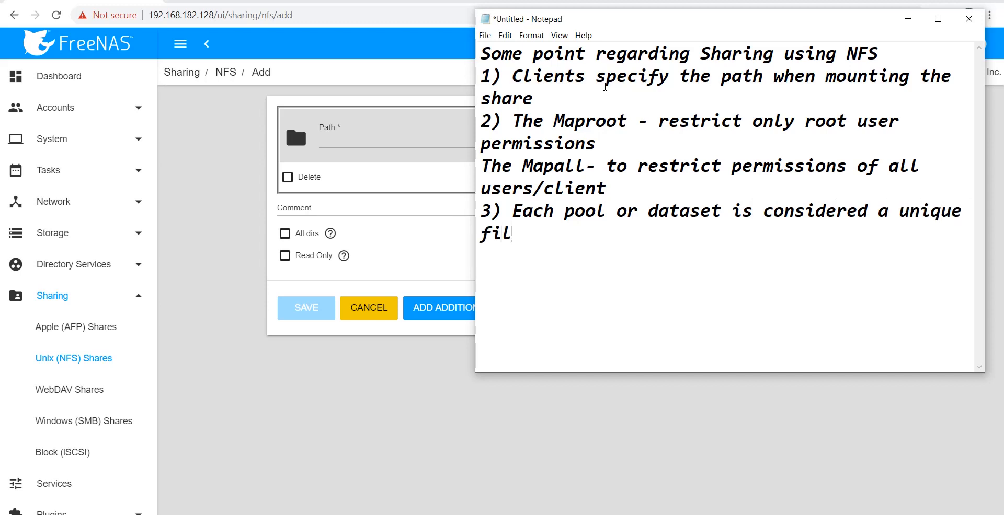
pyautogui.write('esystem')
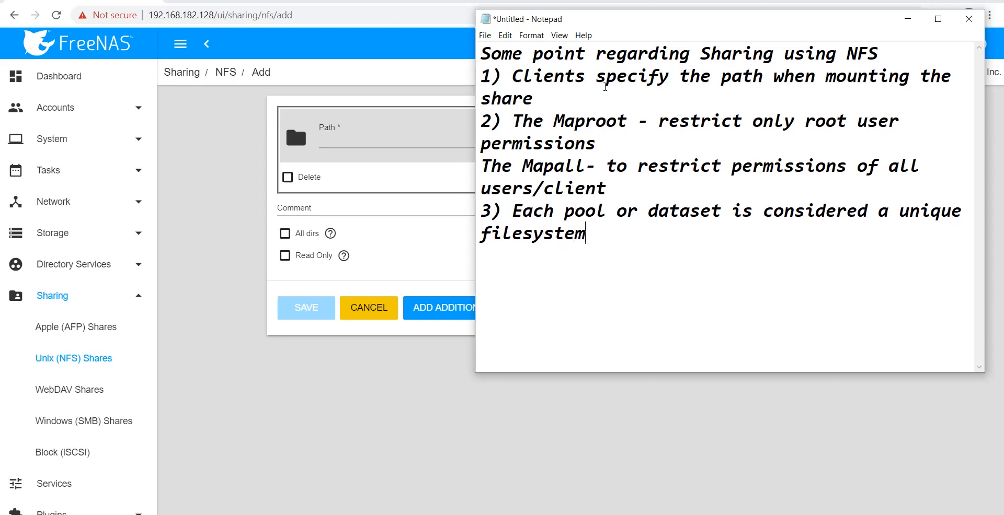
pyautogui.write('.')
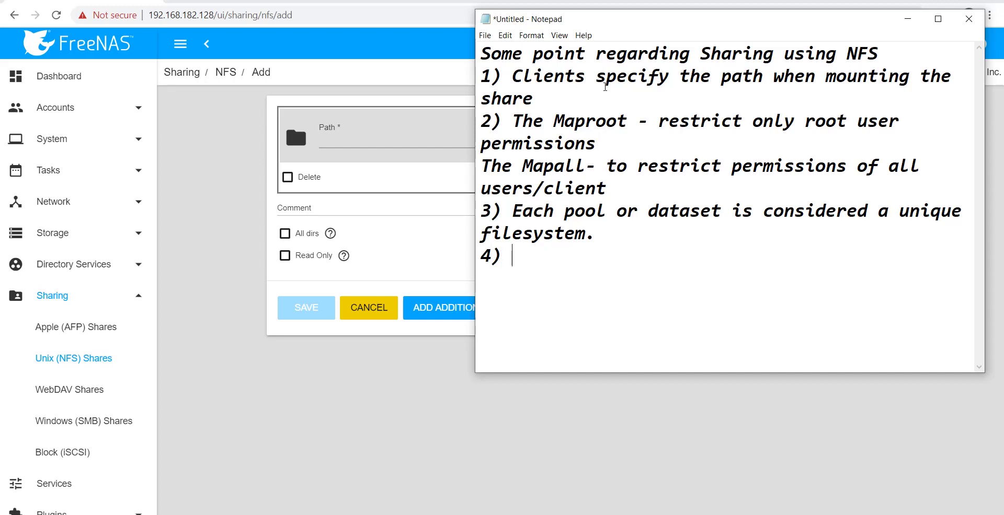
# Write point 4: All dirs option can only be used once per share per filesystem
pyautogui.write('ALL')
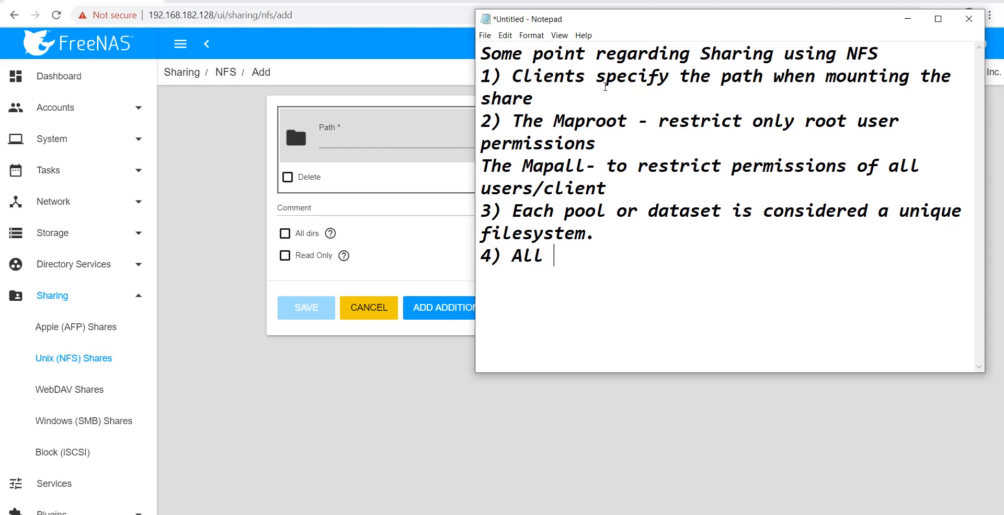
pyautogui.write('dirs optio')
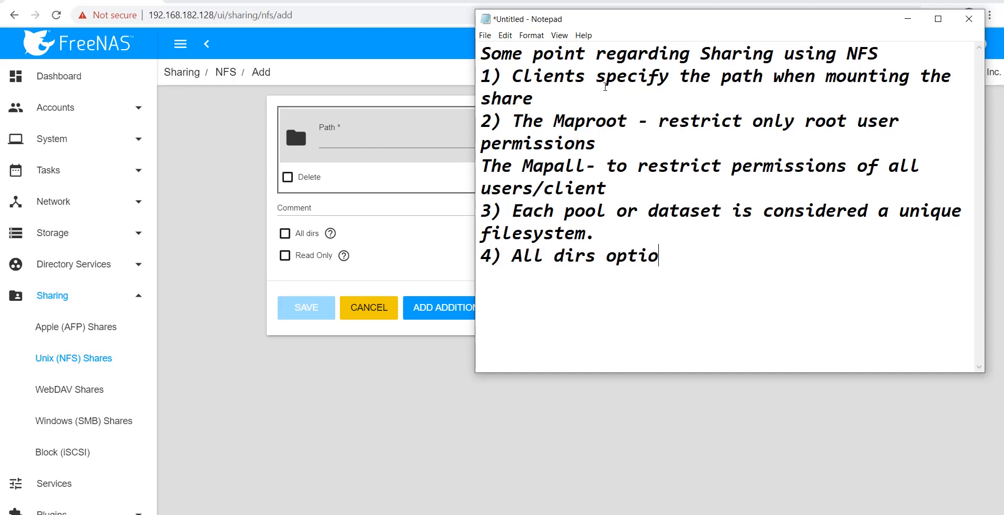
pyautogui.write('n c')
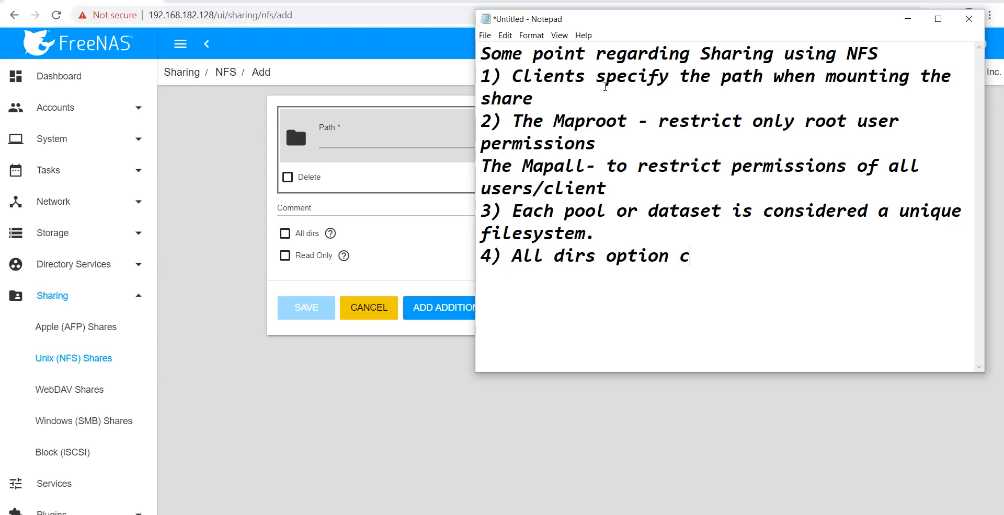
pyautogui.write('an only')
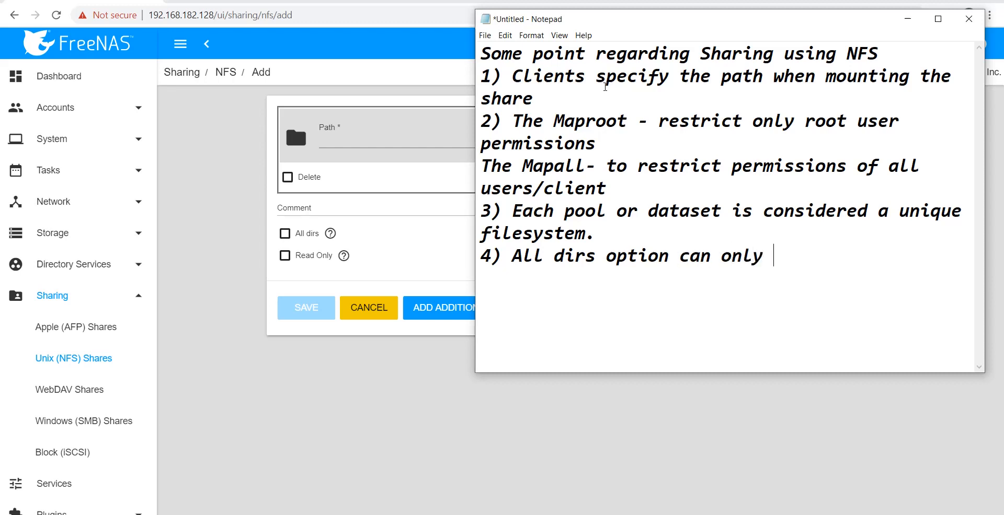
pyautogui.write('be us')
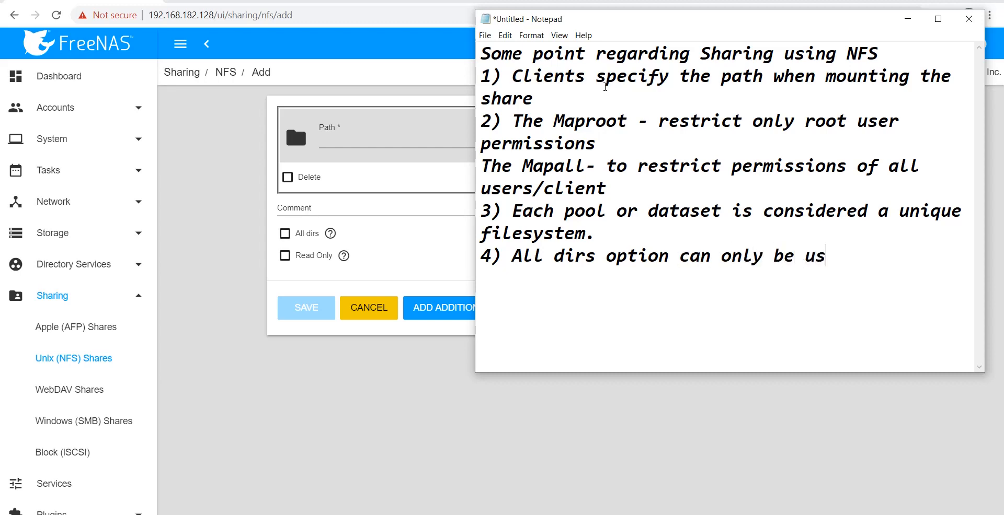
pyautogui.write('ed o')
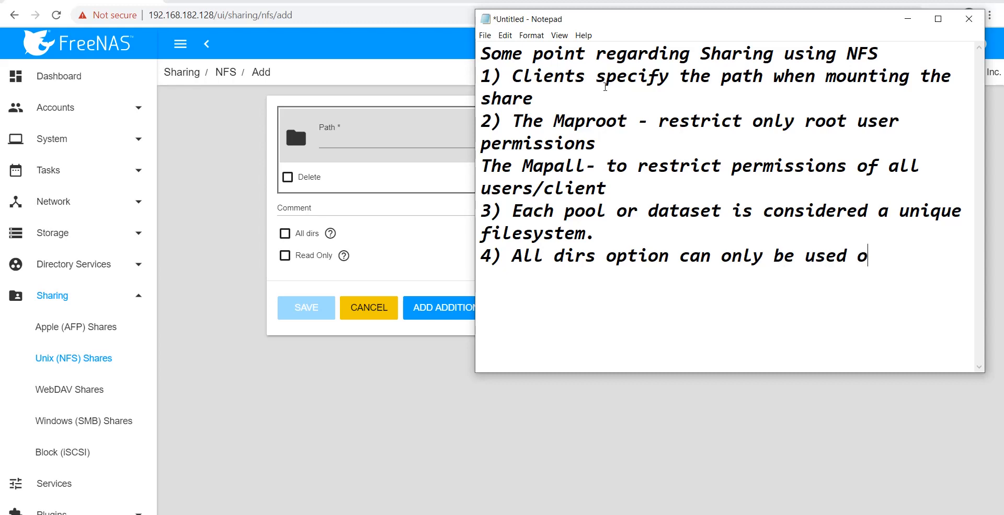
pyautogui.write('nce per')
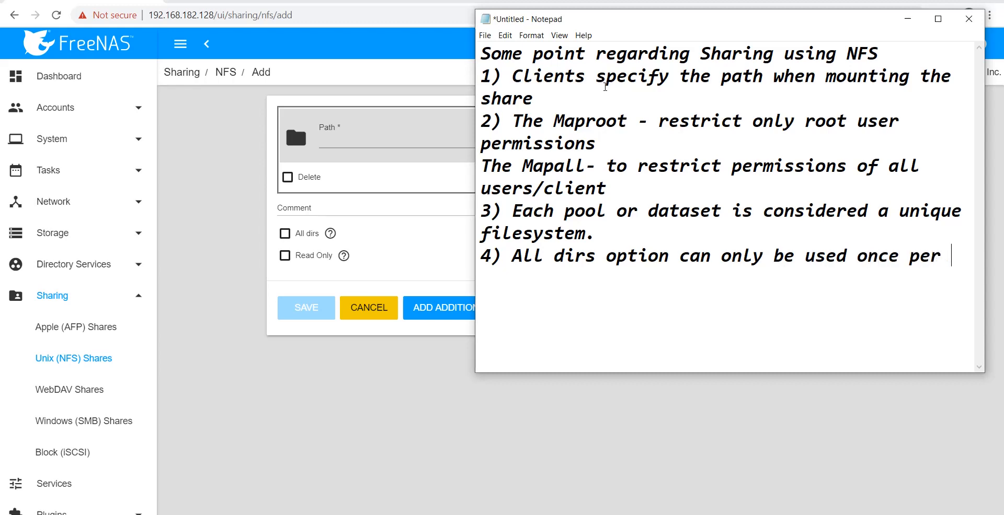
pyautogui.write('share')
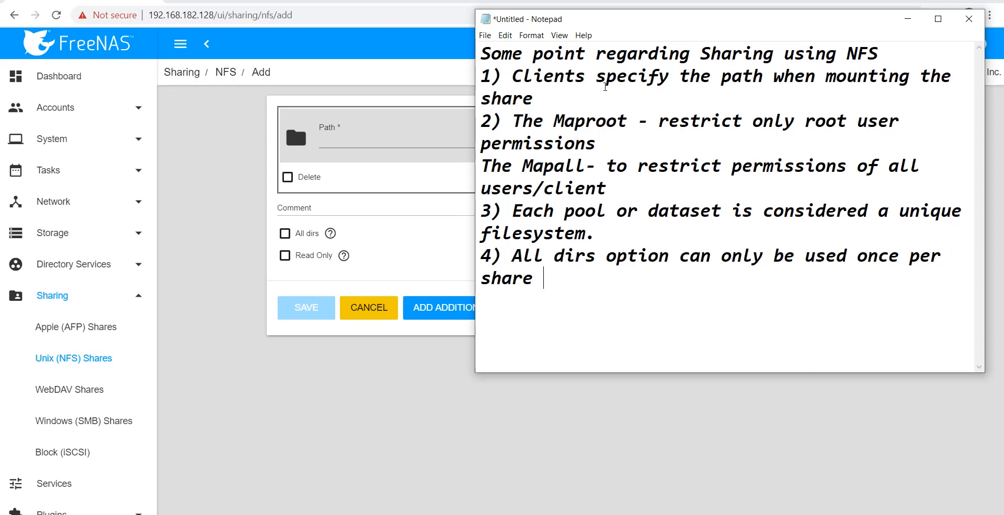
pyautogui.write('per files')
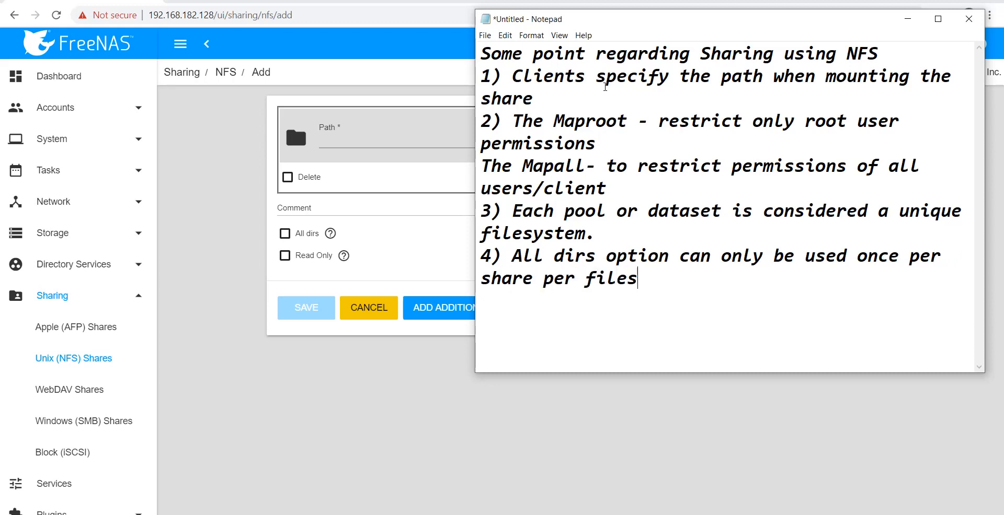
pyautogui.write('ystem')
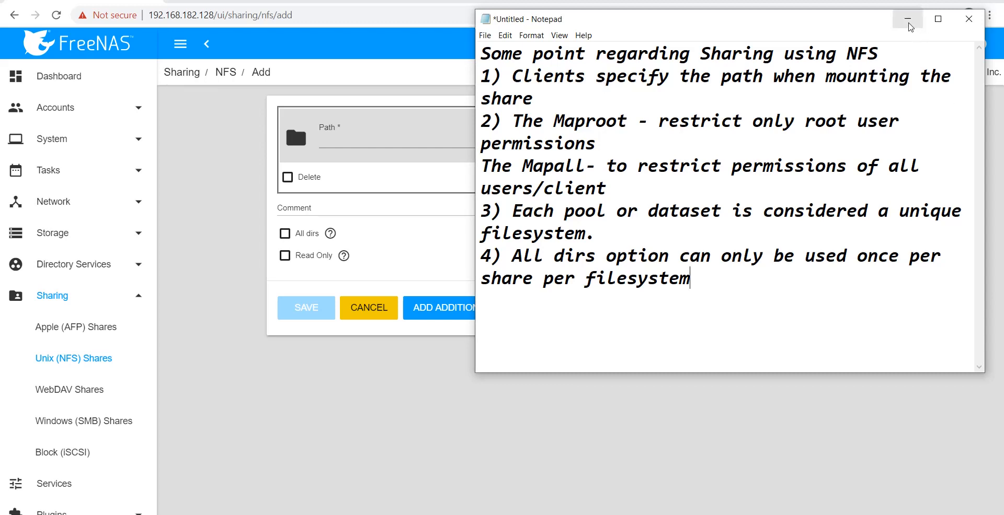
# Set the share path to /mnt/pool1/pool1data and enable All dirs
pyautogui.click(906, 19)
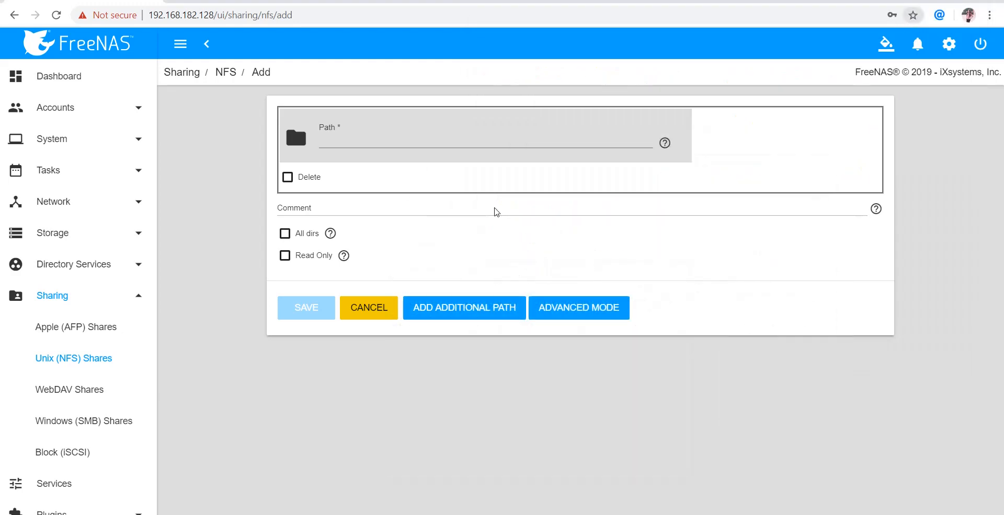
pyautogui.moveTo(797, 143)
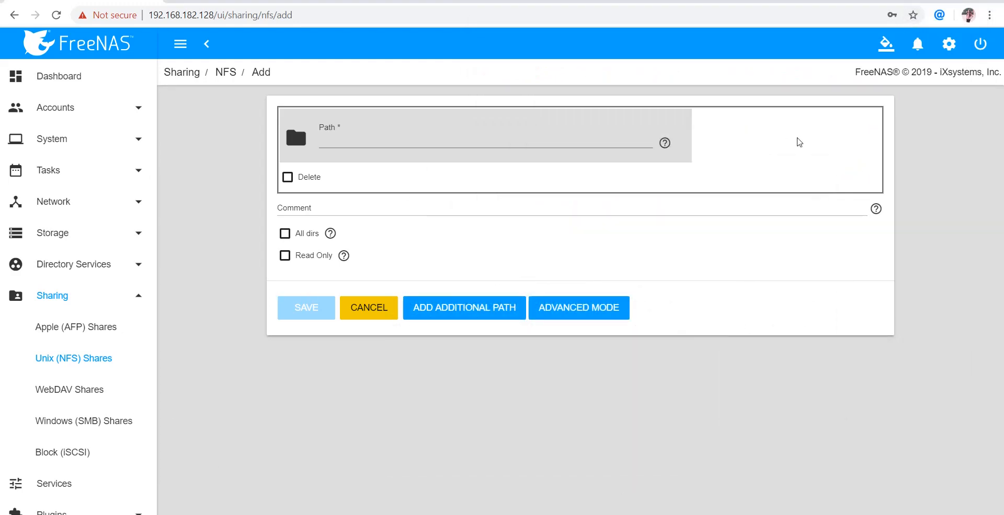
pyautogui.moveTo(295, 138)
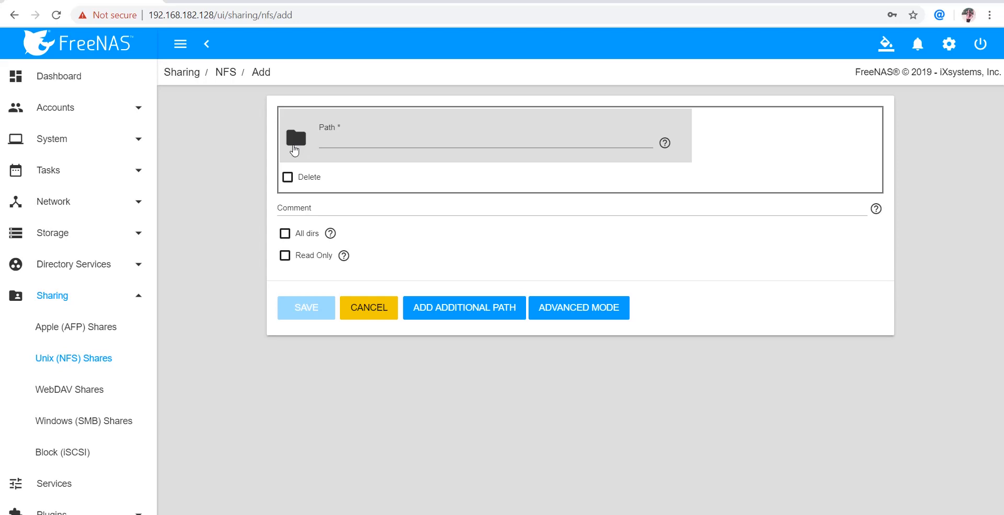
pyautogui.click(295, 137)
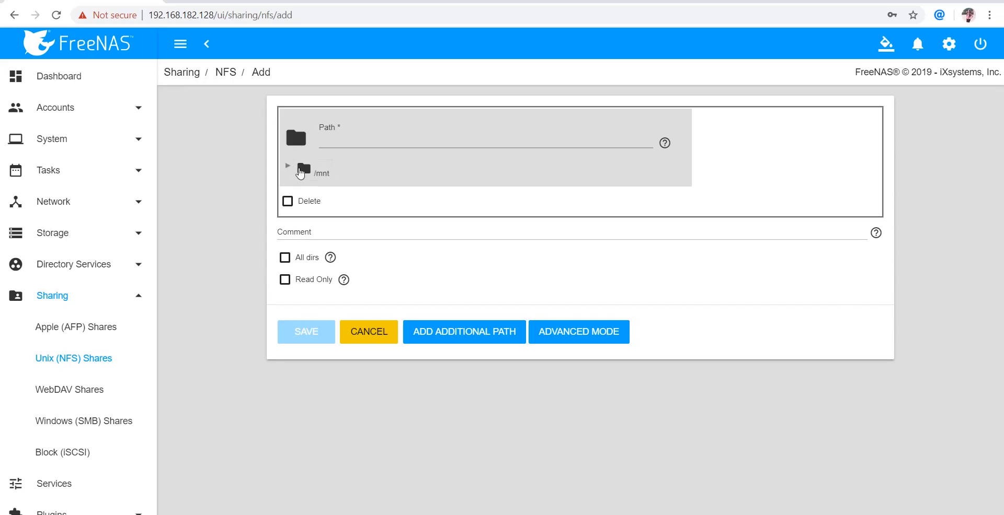
pyautogui.click(288, 172)
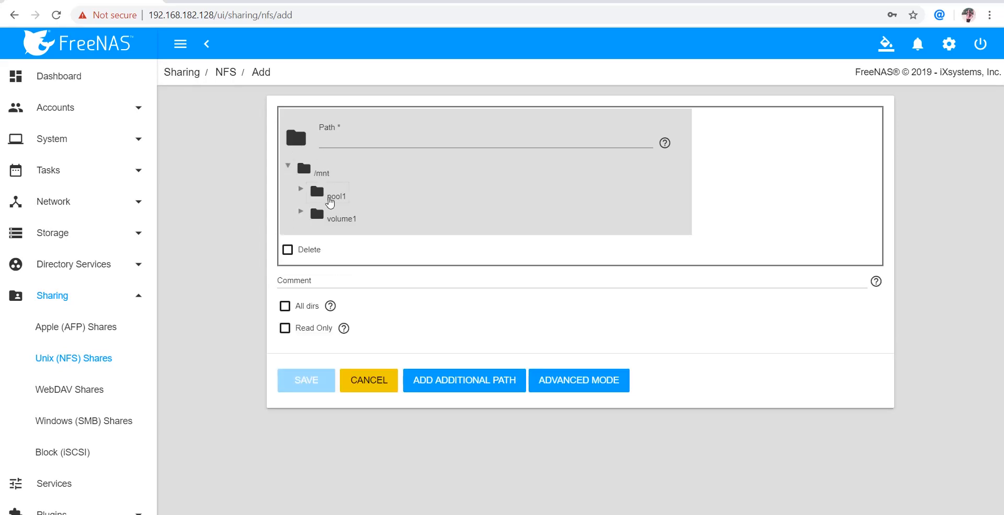
pyautogui.click(300, 190)
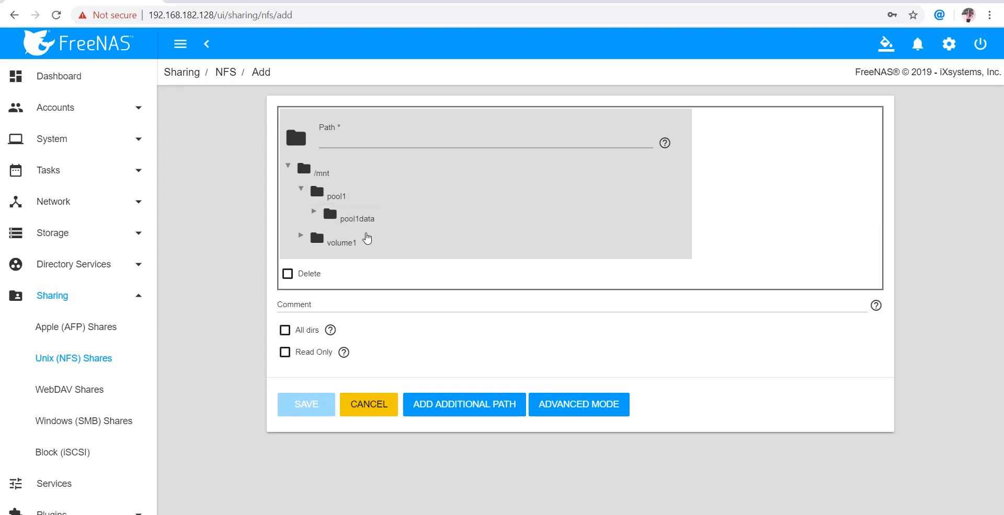
pyautogui.moveTo(390, 218)
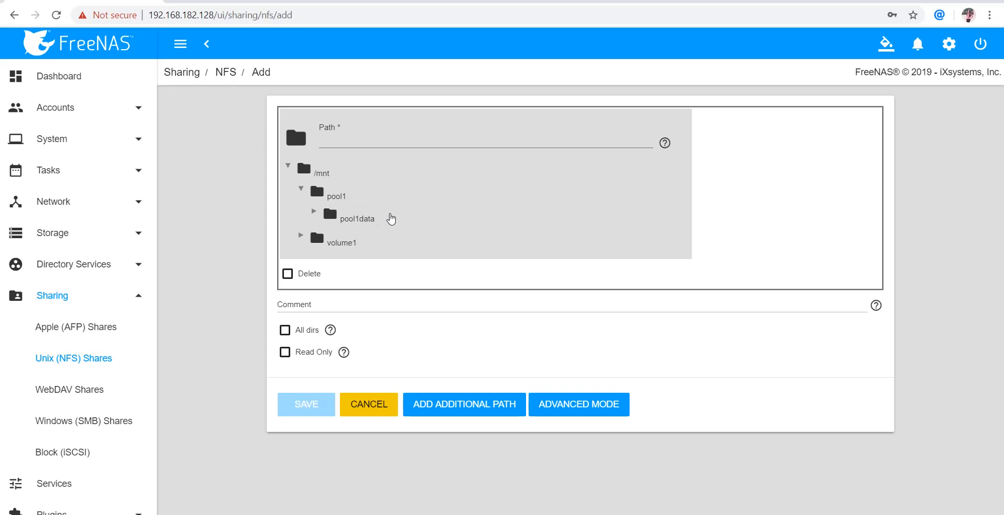
pyautogui.moveTo(286, 329)
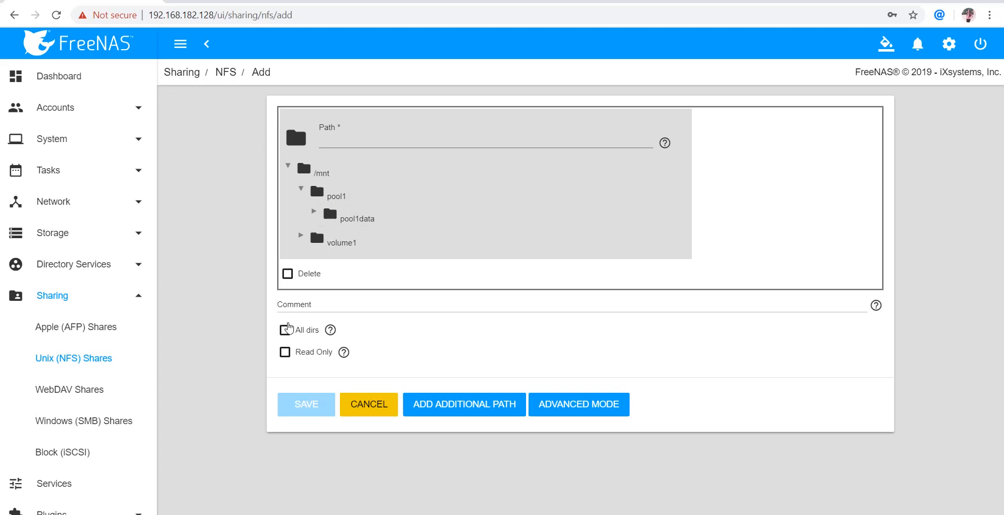
pyautogui.moveTo(361, 264)
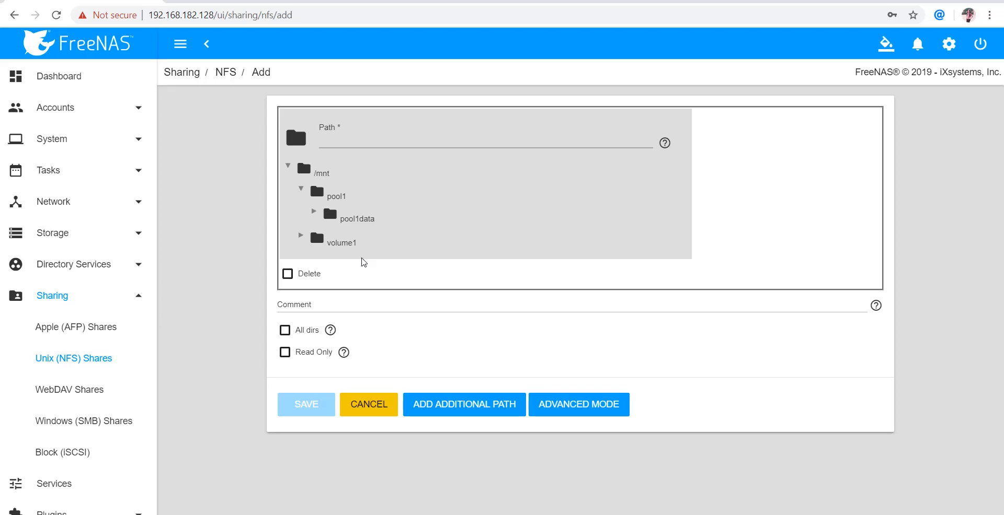
pyautogui.moveTo(429, 187)
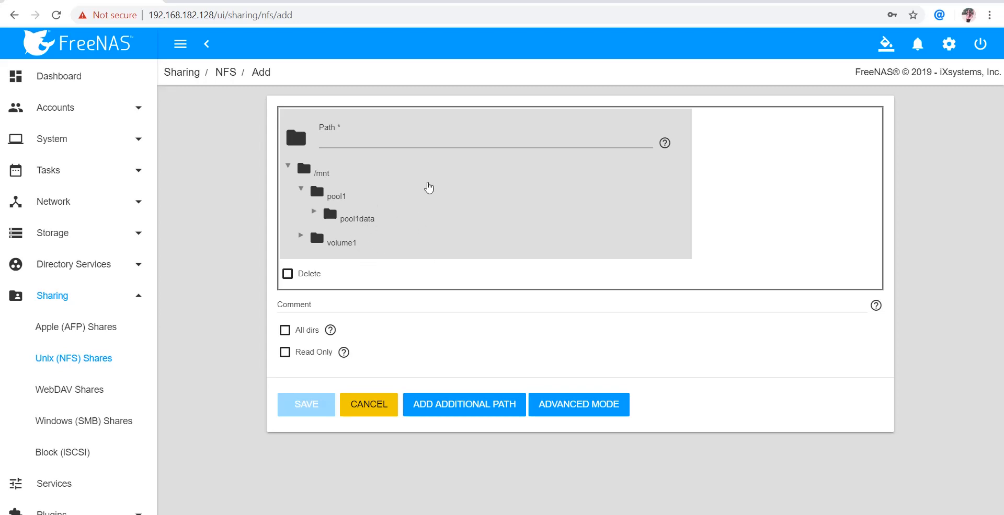
pyautogui.moveTo(344, 220)
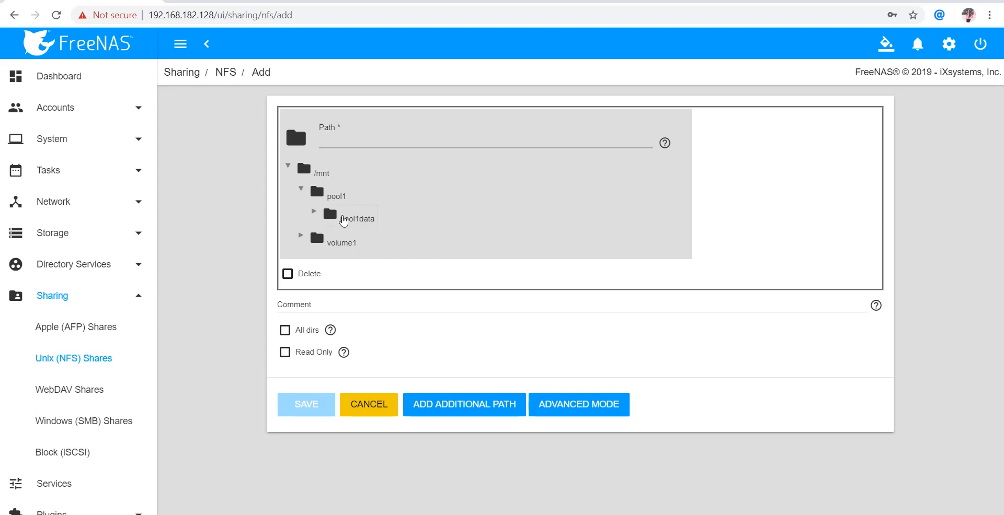
pyautogui.click(358, 219)
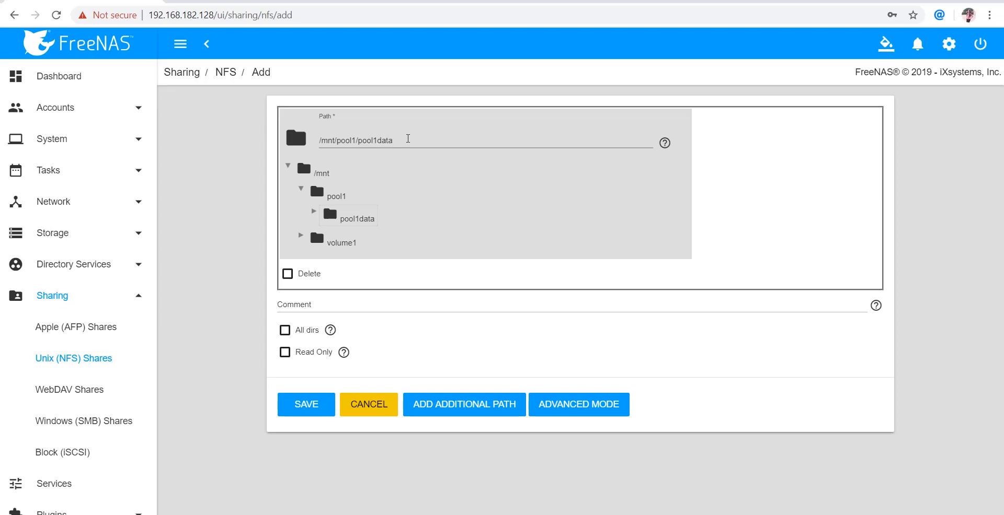
pyautogui.moveTo(369, 209)
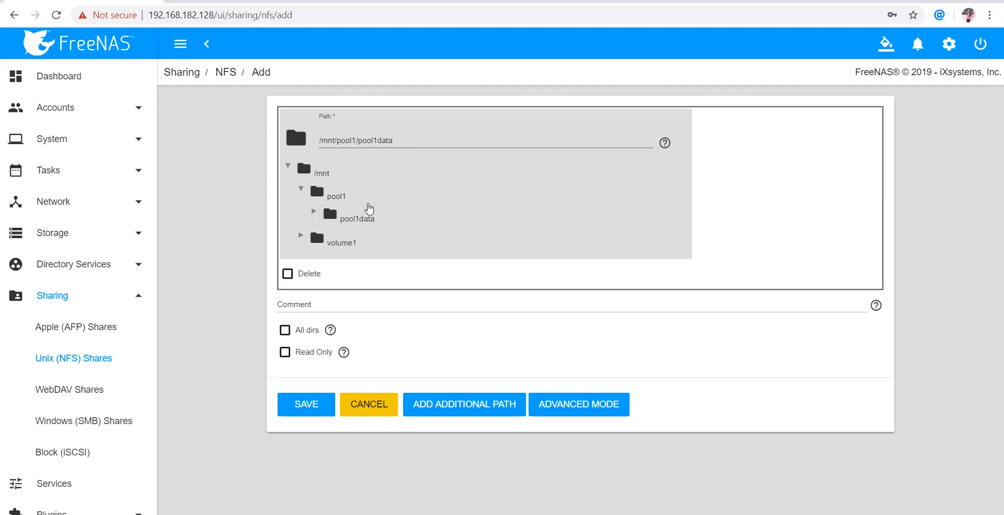
pyautogui.moveTo(510, 104)
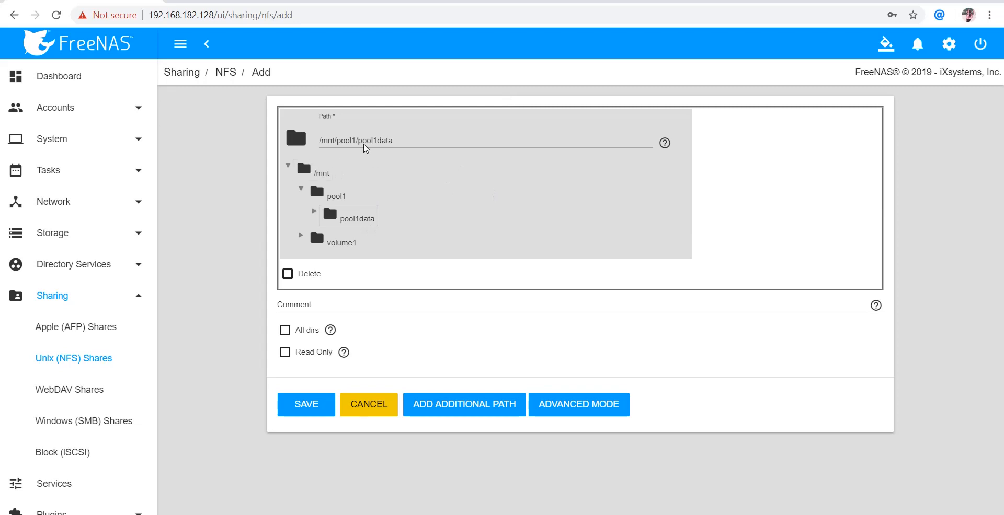
pyautogui.moveTo(323, 148)
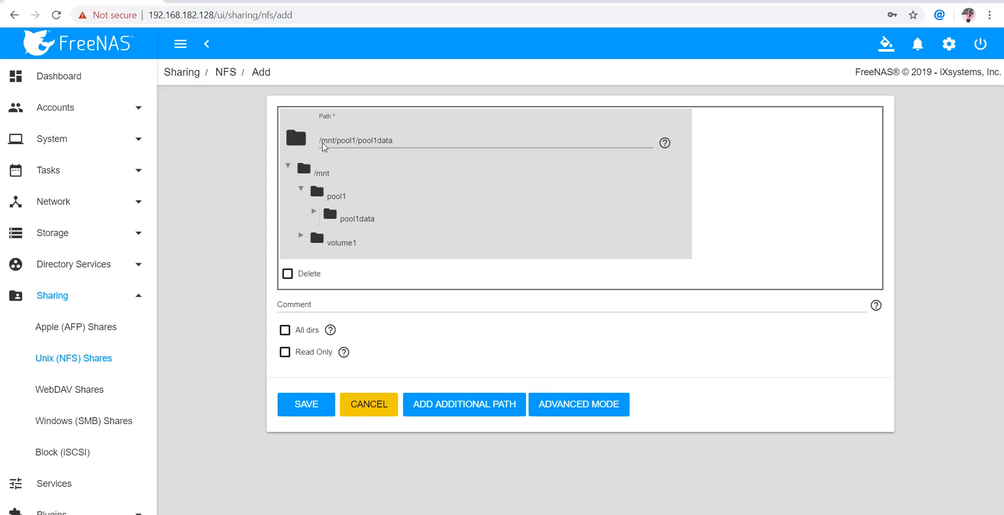
pyautogui.moveTo(307, 320)
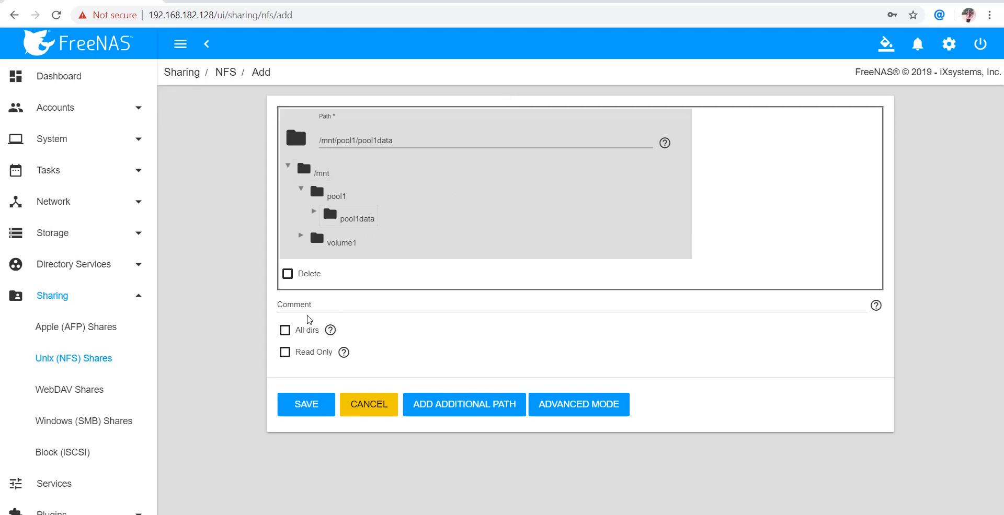
pyautogui.click(285, 329)
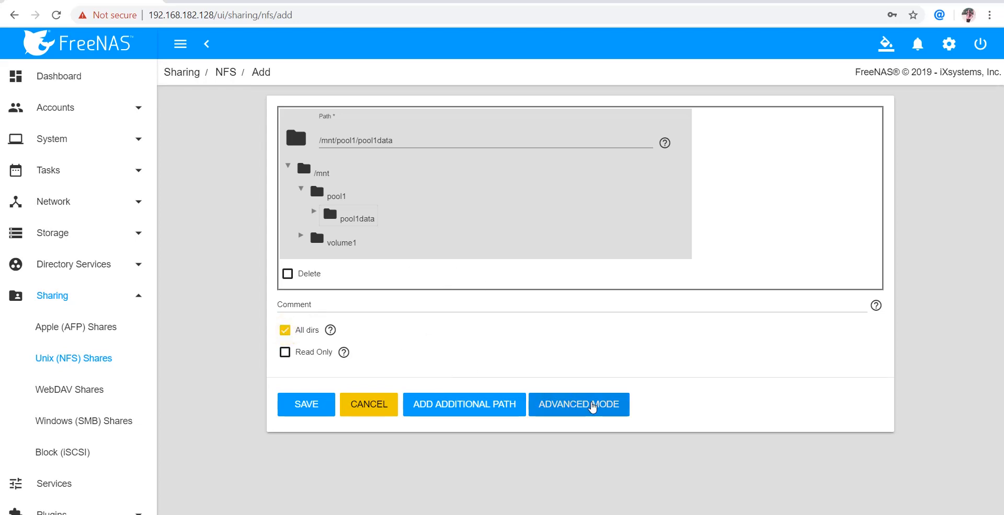
# In Advanced Mode, set Mapall User and Mapall Group to nobody
pyautogui.click(579, 404)
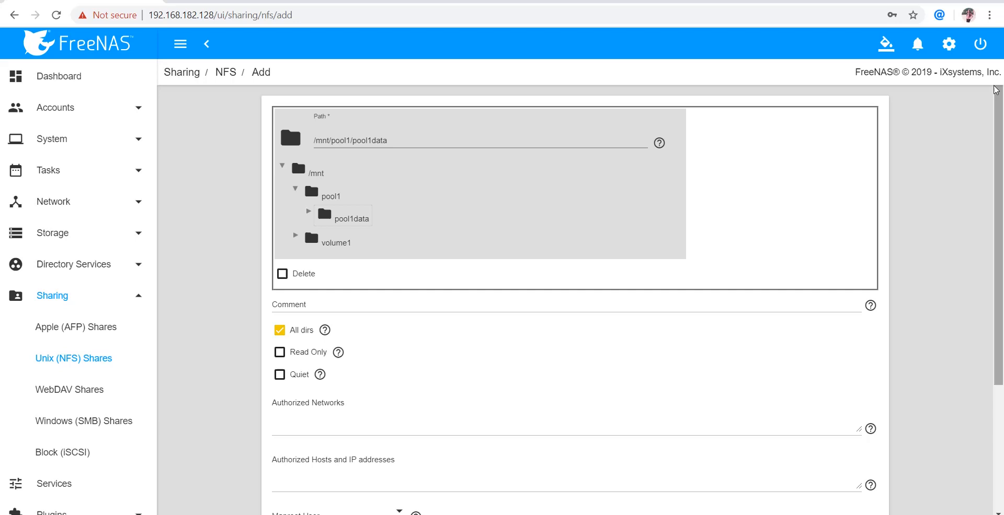
pyautogui.scroll(-3)
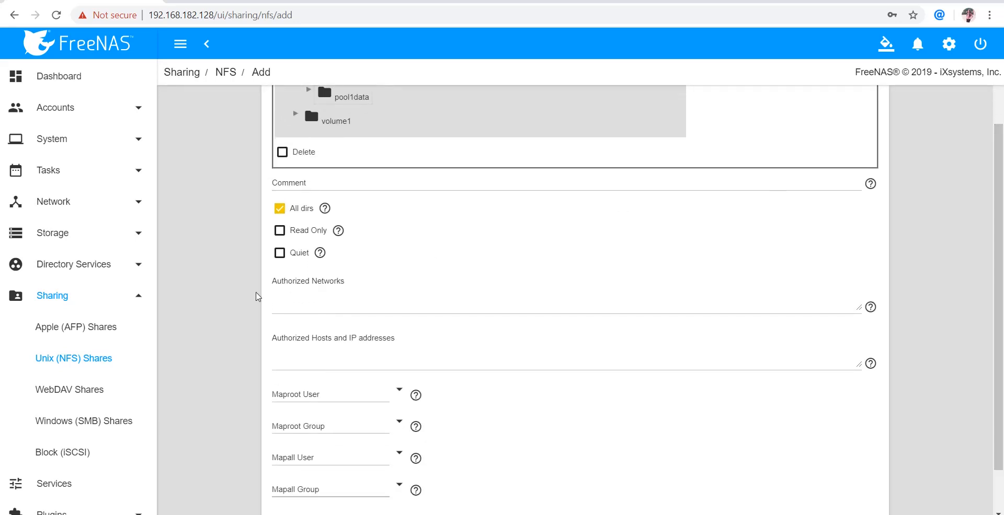
pyautogui.moveTo(398, 314)
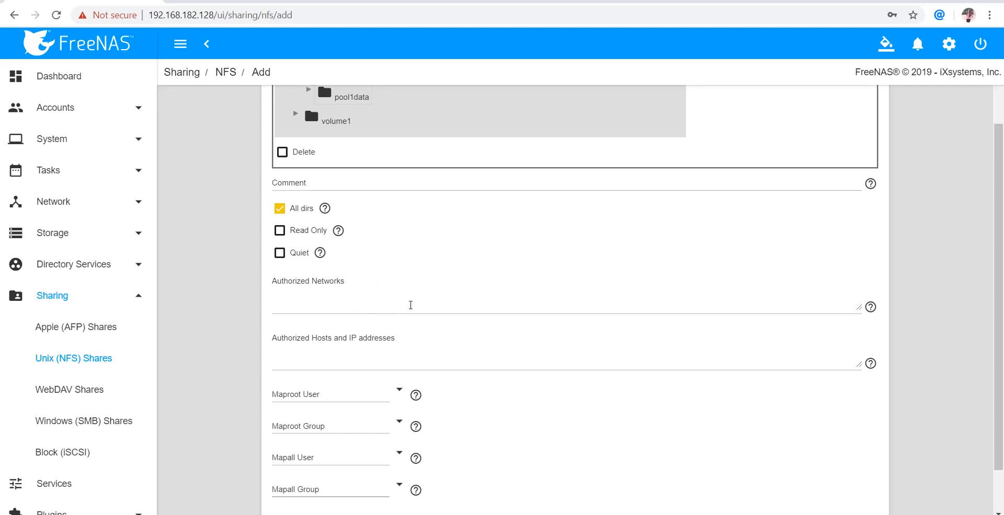
pyautogui.moveTo(382, 294)
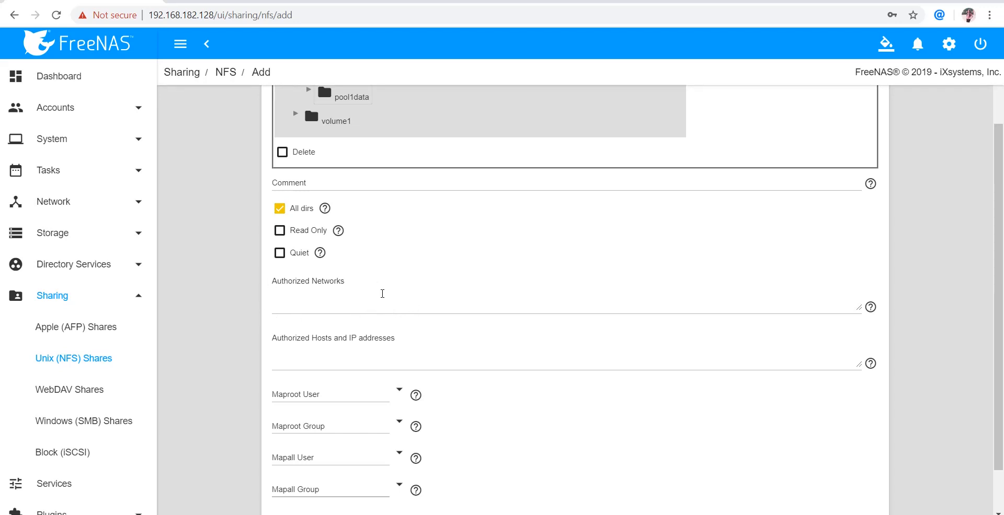
pyautogui.moveTo(392, 356)
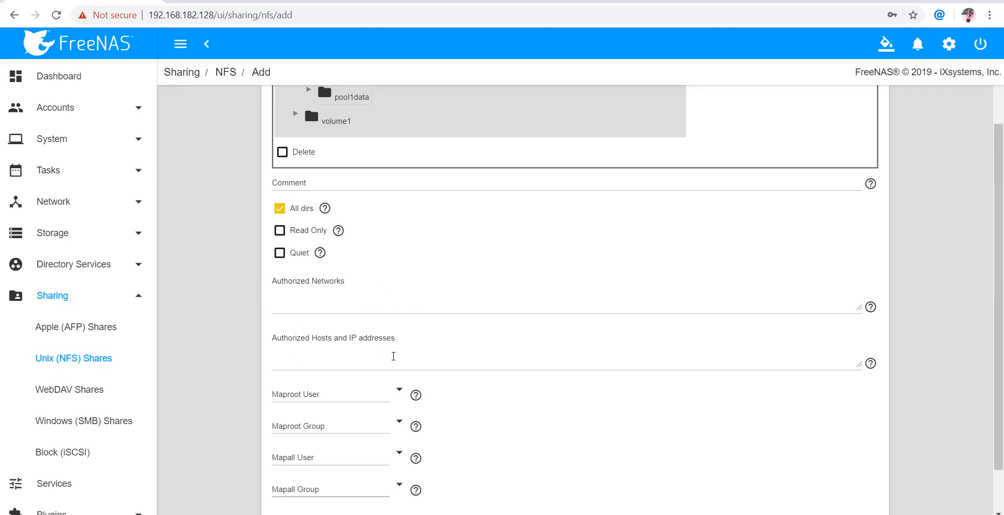
pyautogui.moveTo(378, 358)
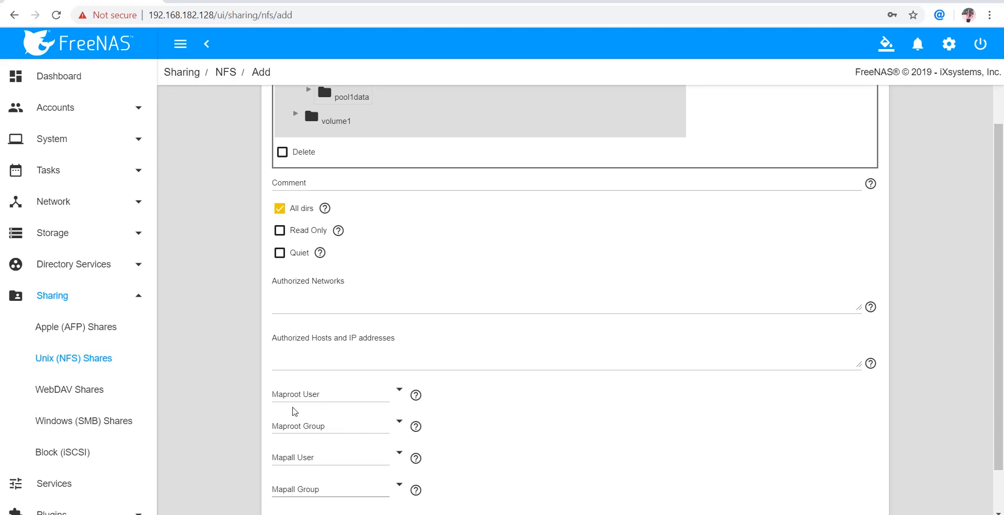
pyautogui.moveTo(290, 403)
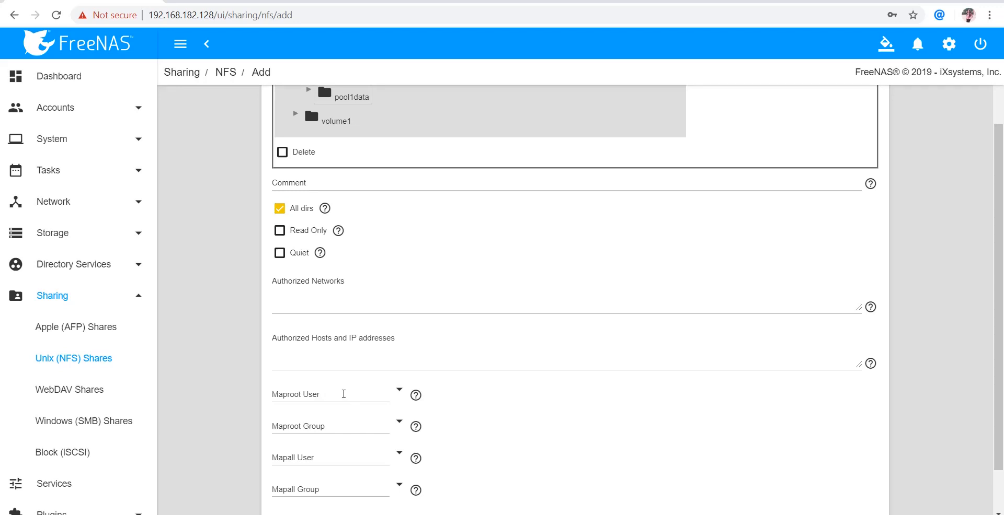
pyautogui.moveTo(331, 423)
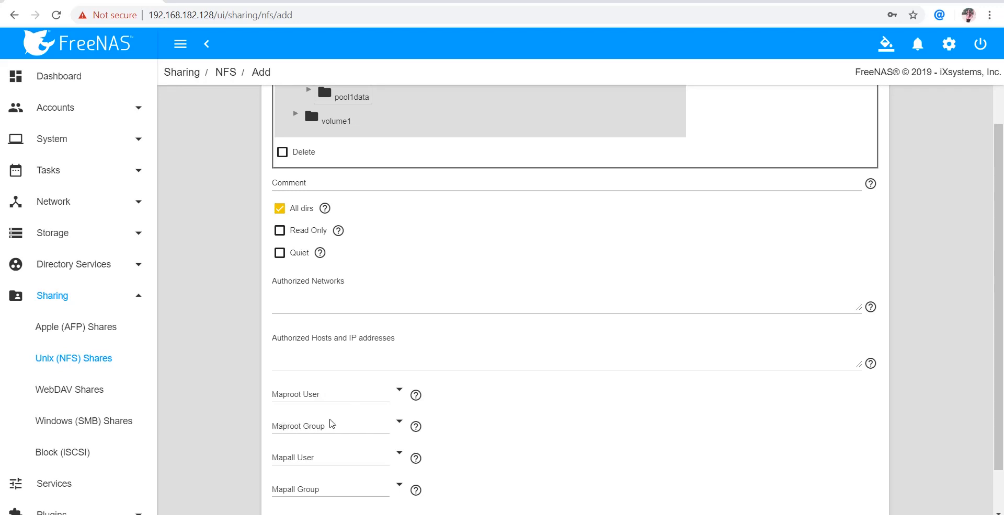
pyautogui.moveTo(349, 424)
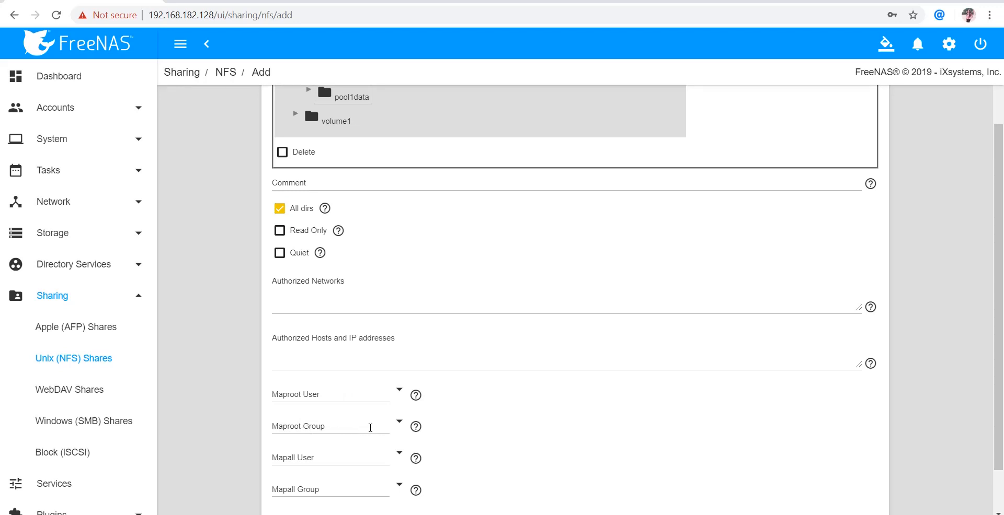
pyautogui.moveTo(331, 447)
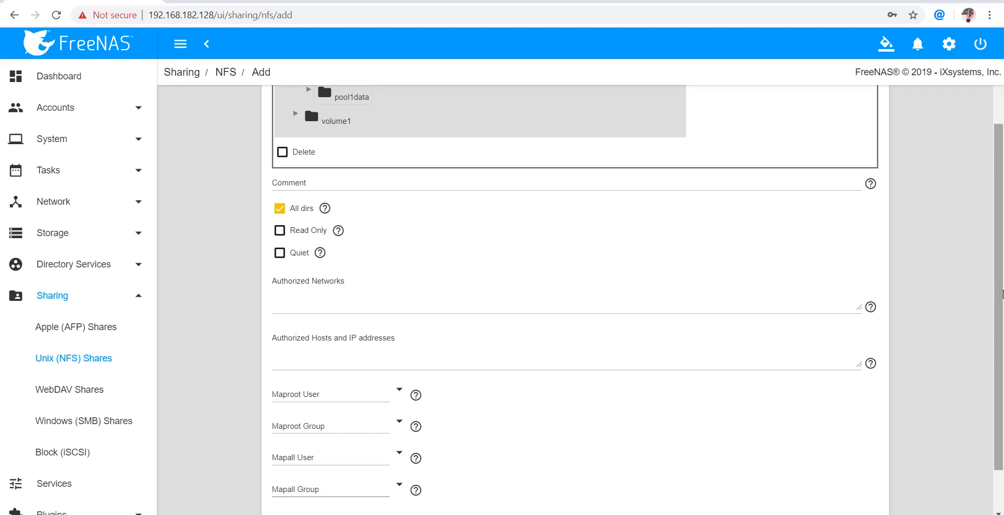
pyautogui.scroll(-3)
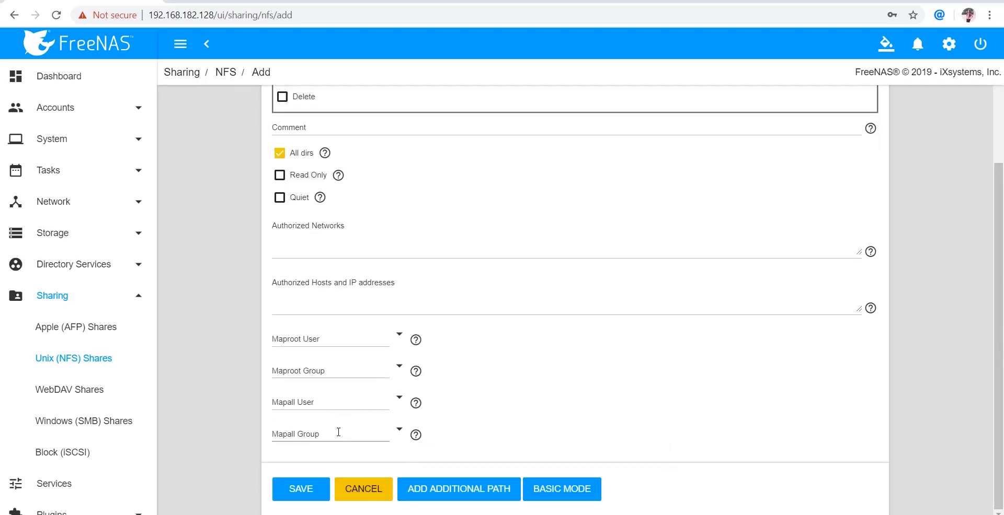
pyautogui.moveTo(397, 402)
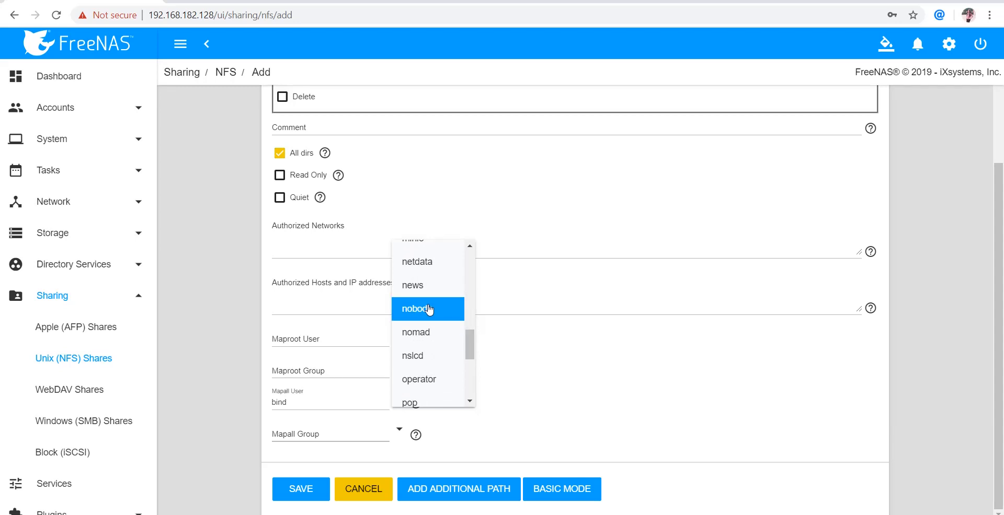
pyautogui.click(427, 310)
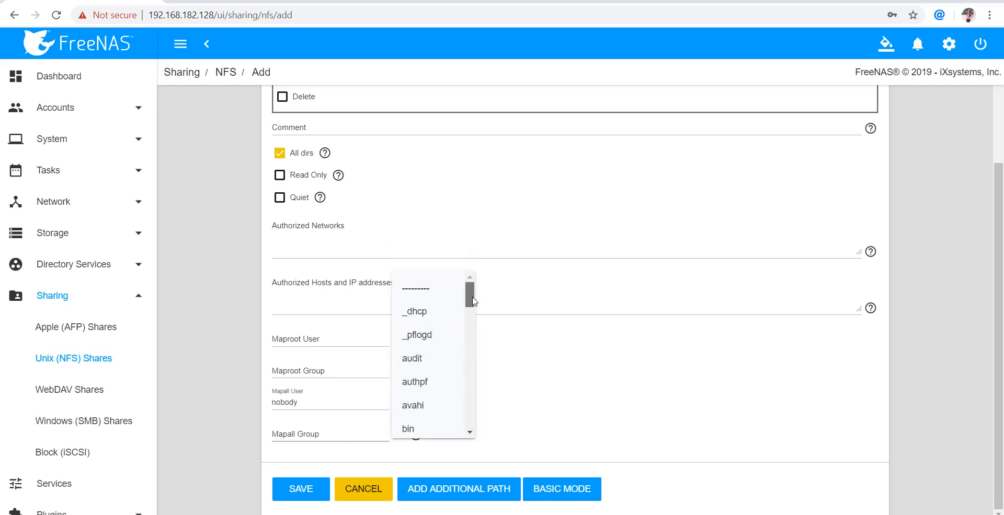
pyautogui.scroll(-3)
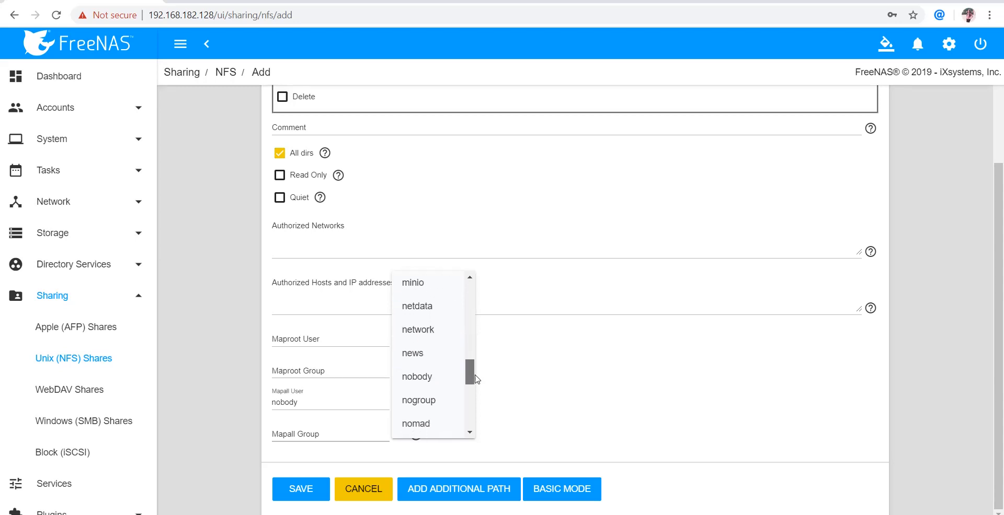
pyautogui.click(417, 369)
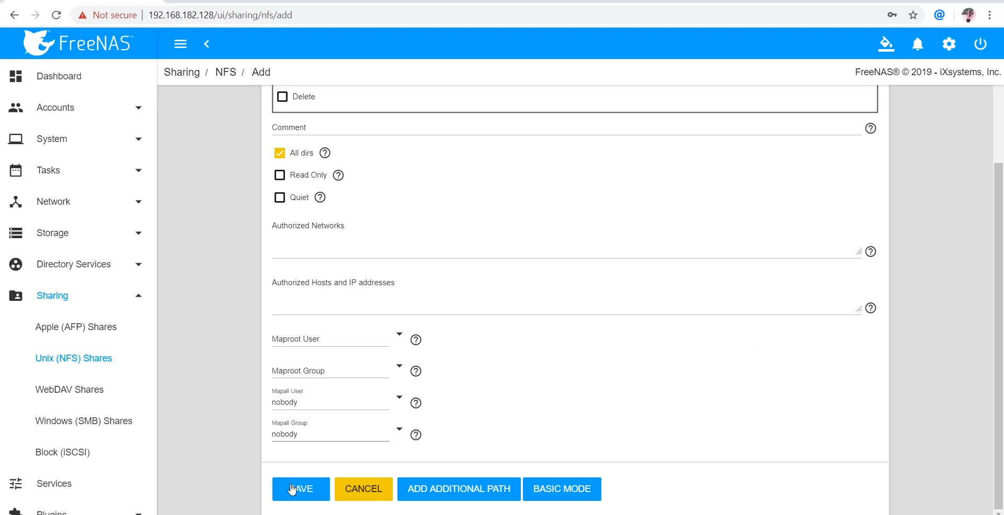
# Save the share and enable the NFS service so /mnt/pool1/pool1data is listed
pyautogui.click(300, 489)
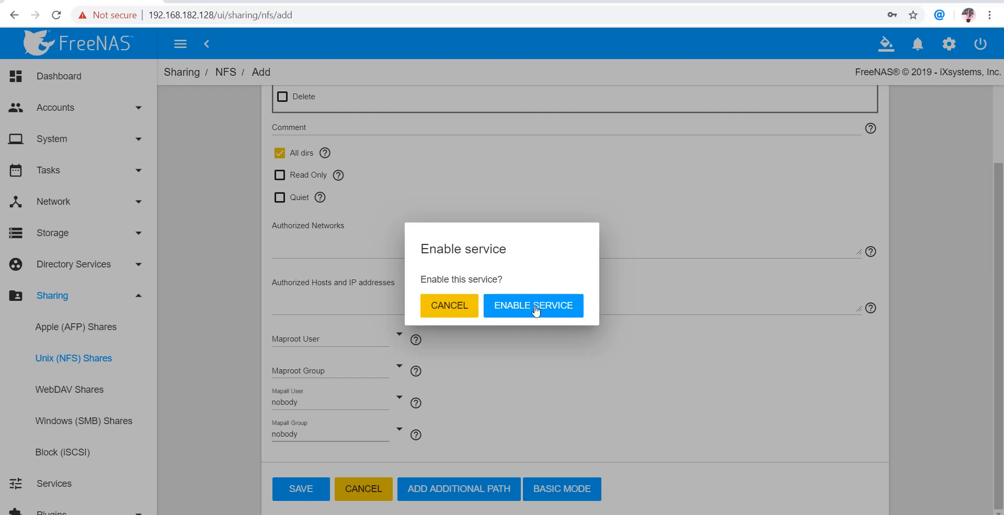
pyautogui.click(532, 305)
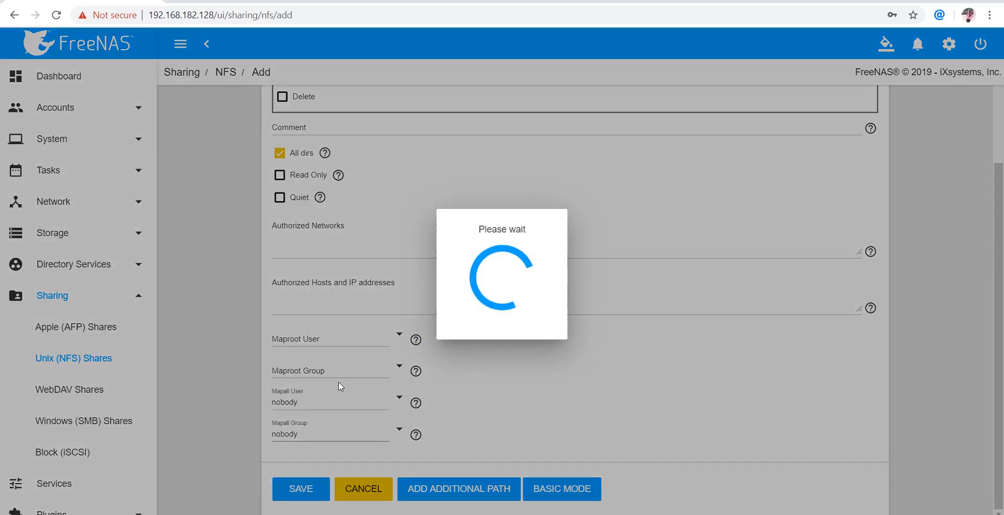
pyautogui.click(300, 488)
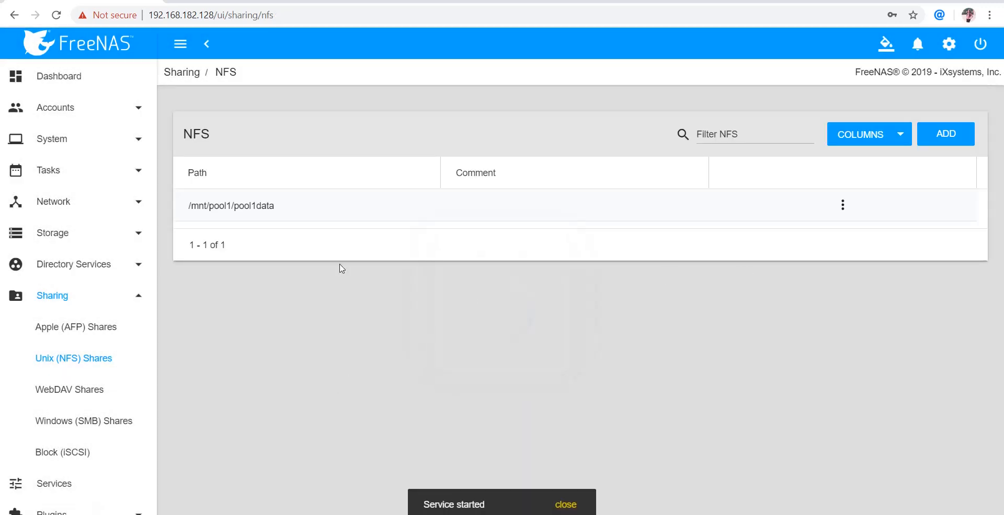
pyautogui.moveTo(577, 370)
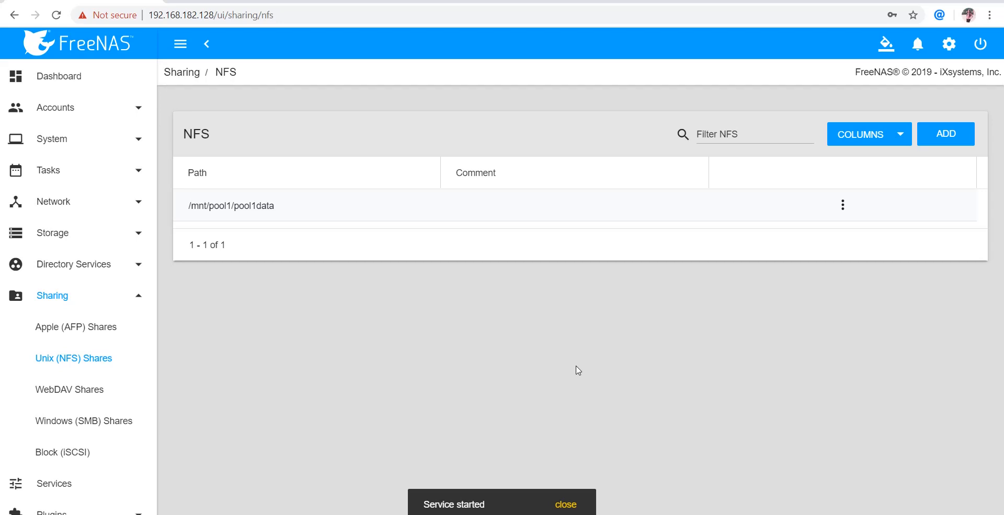
pyautogui.moveTo(506, 454)
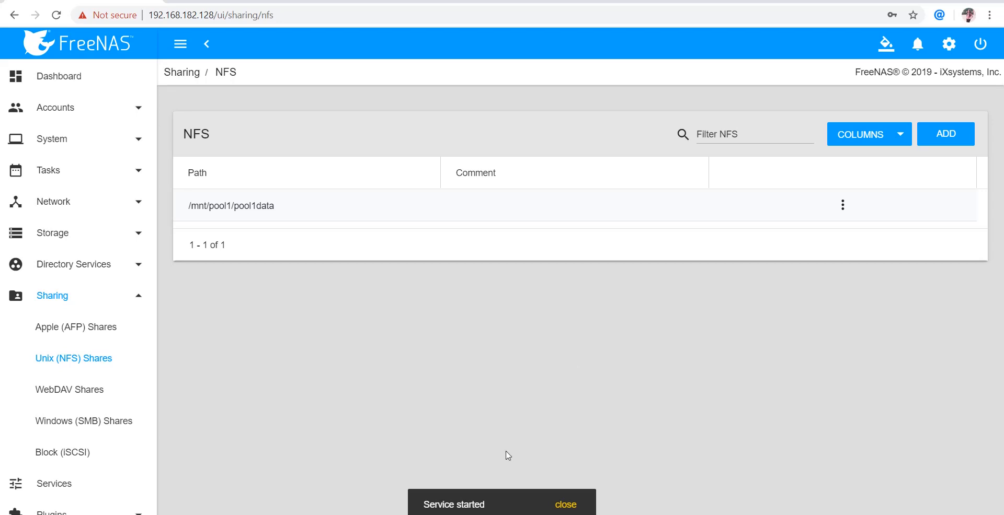